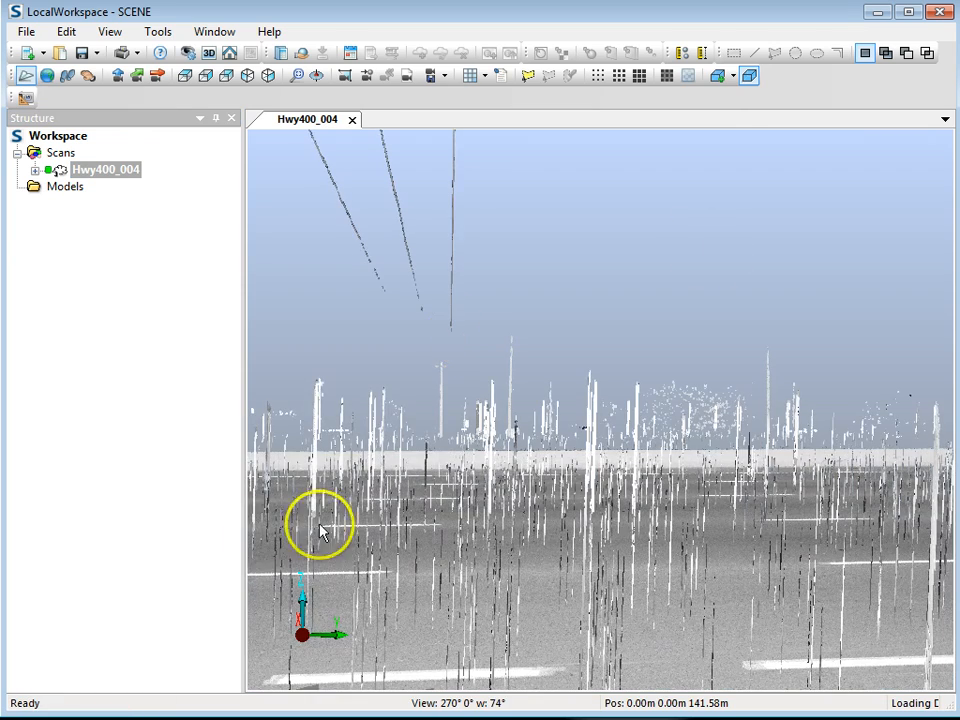
Orbit the highway scan to an elevated angled view over the road surface
drag(320, 528, 570, 368)
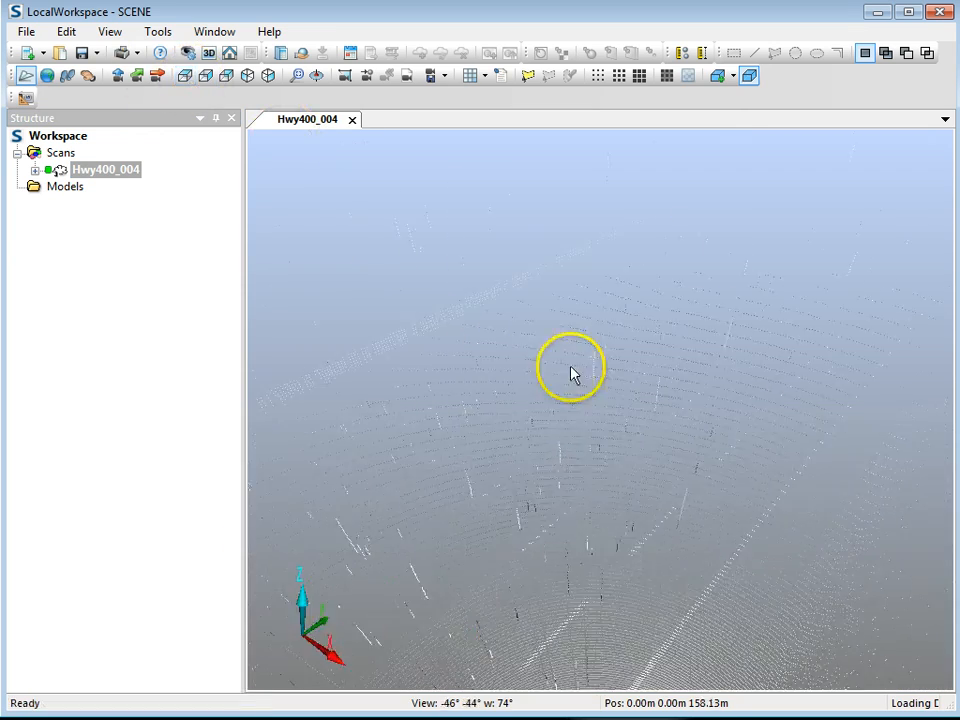
drag(570, 368, 624, 540)
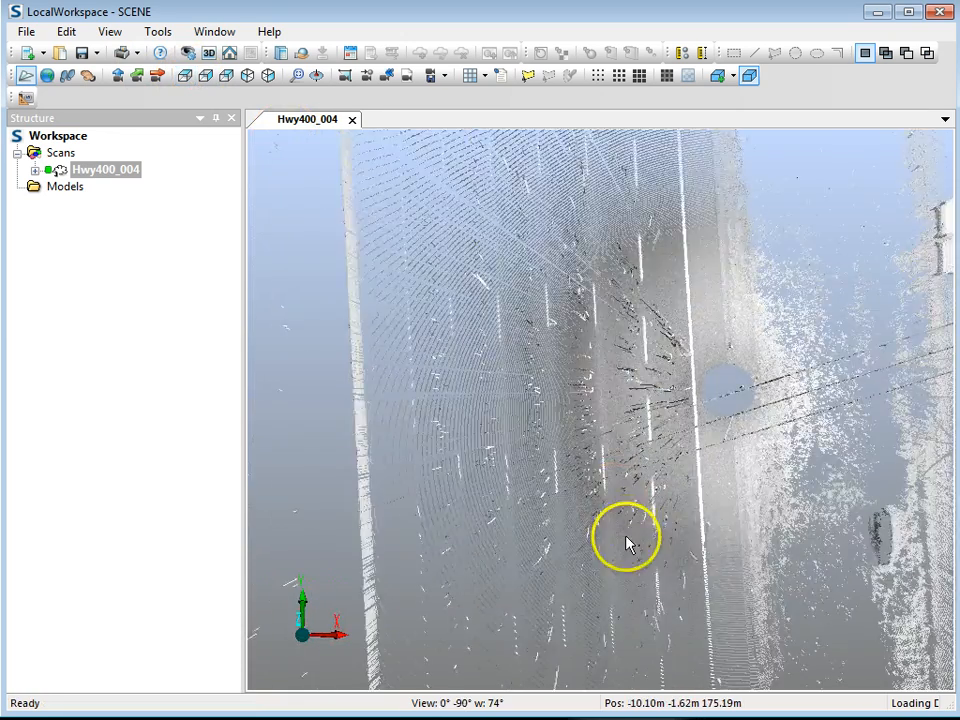
drag(628, 540, 672, 500)
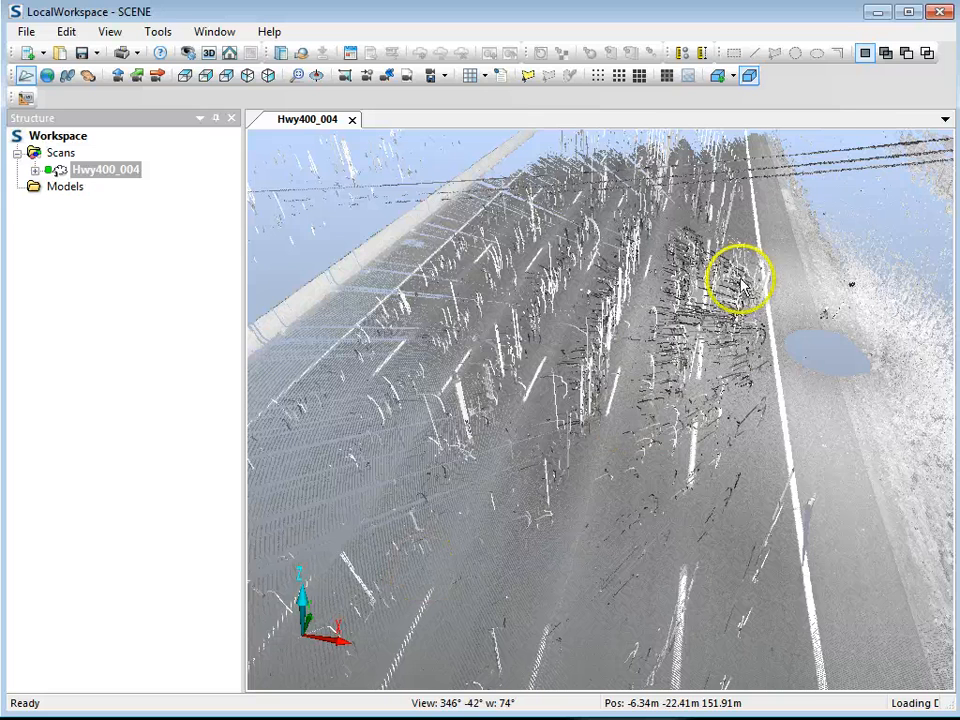
mouse_move(562, 318)
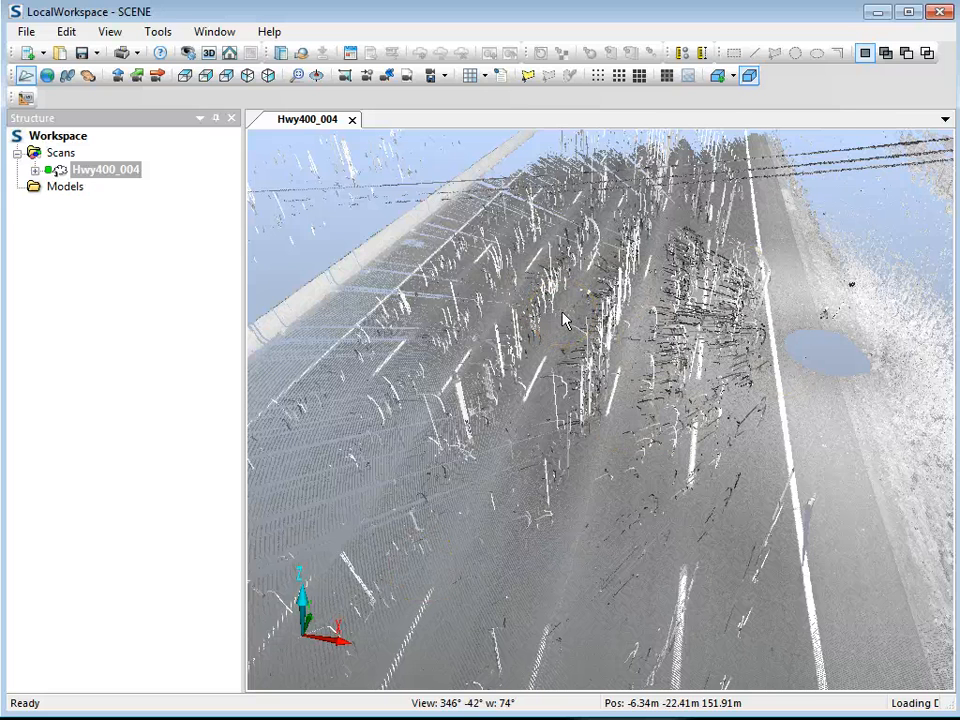
click(608, 304)
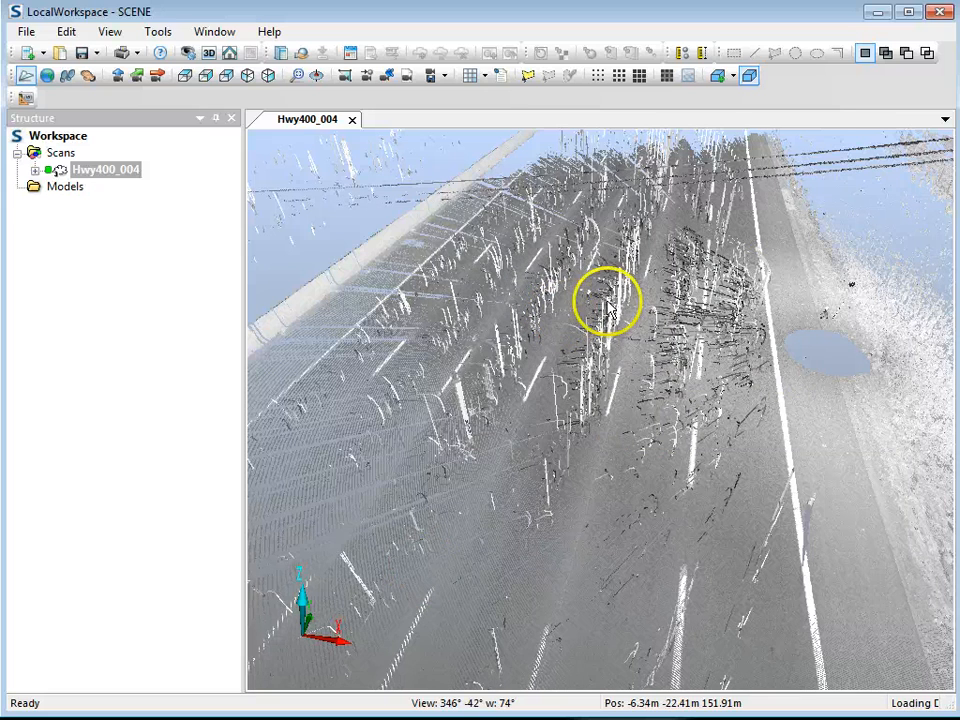
drag(604, 300, 596, 414)
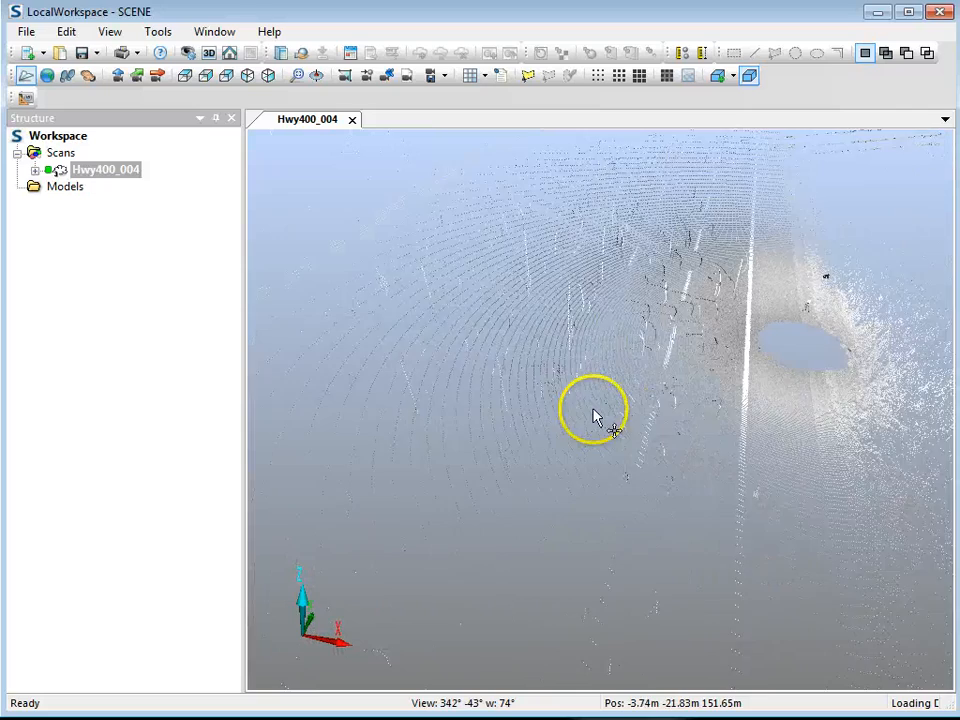
drag(596, 414, 616, 424)
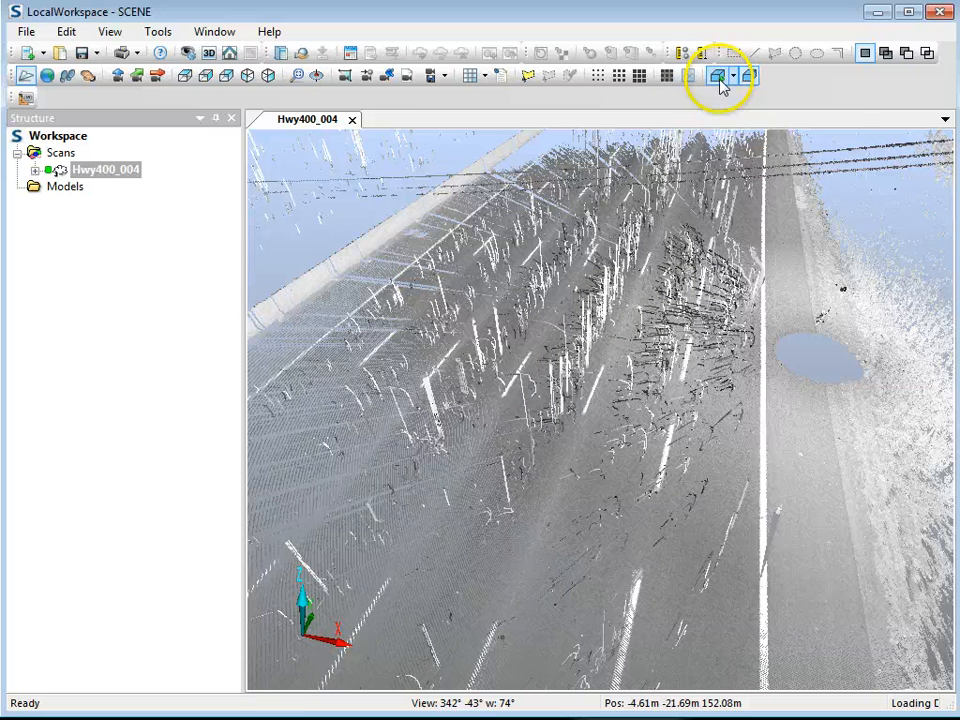
mouse_move(718, 76)
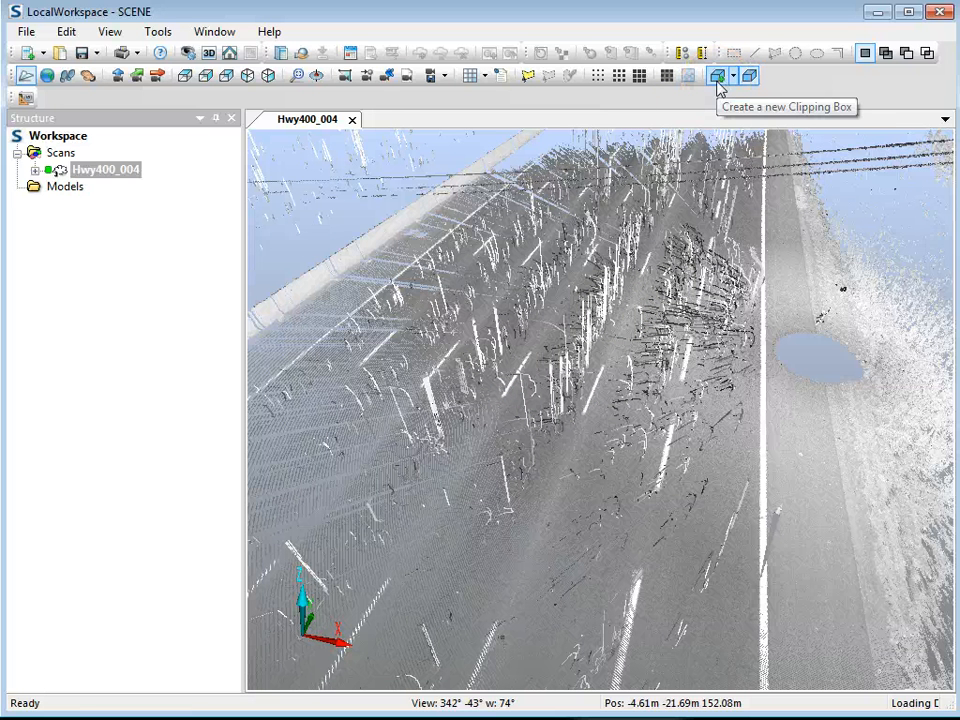
Create a new clipping box over the road and dismiss the unsupported scan data message
click(716, 76)
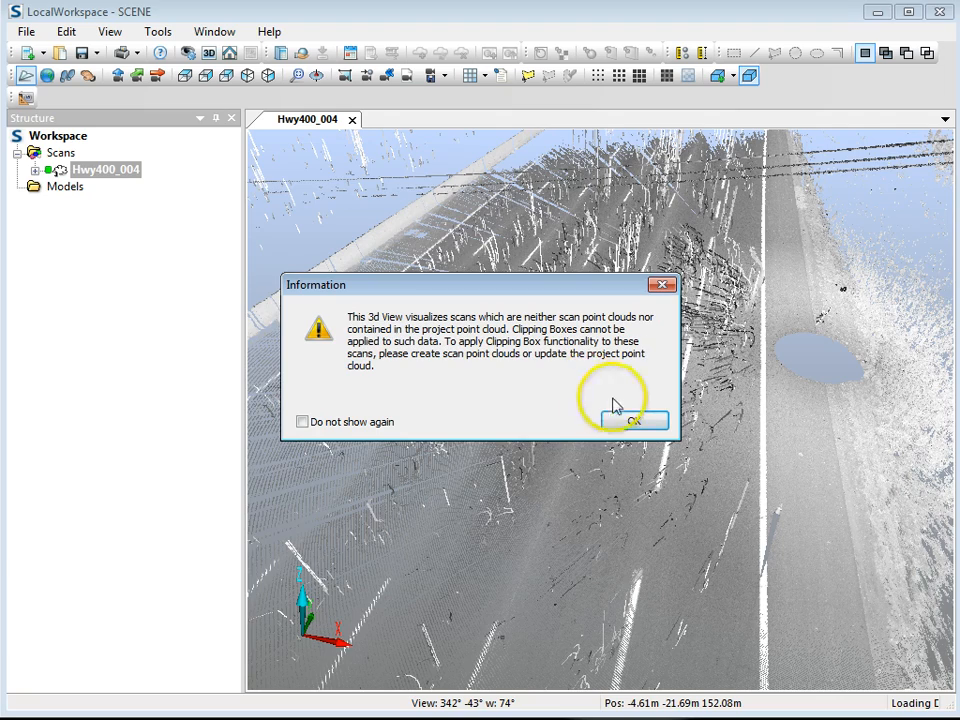
click(634, 420)
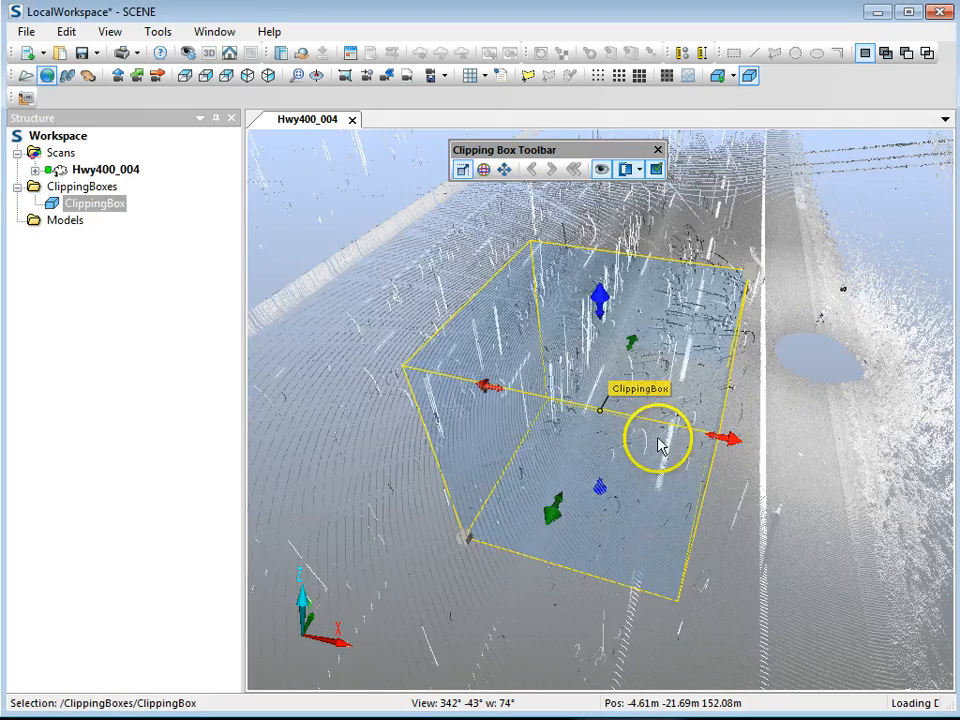
drag(660, 444, 596, 442)
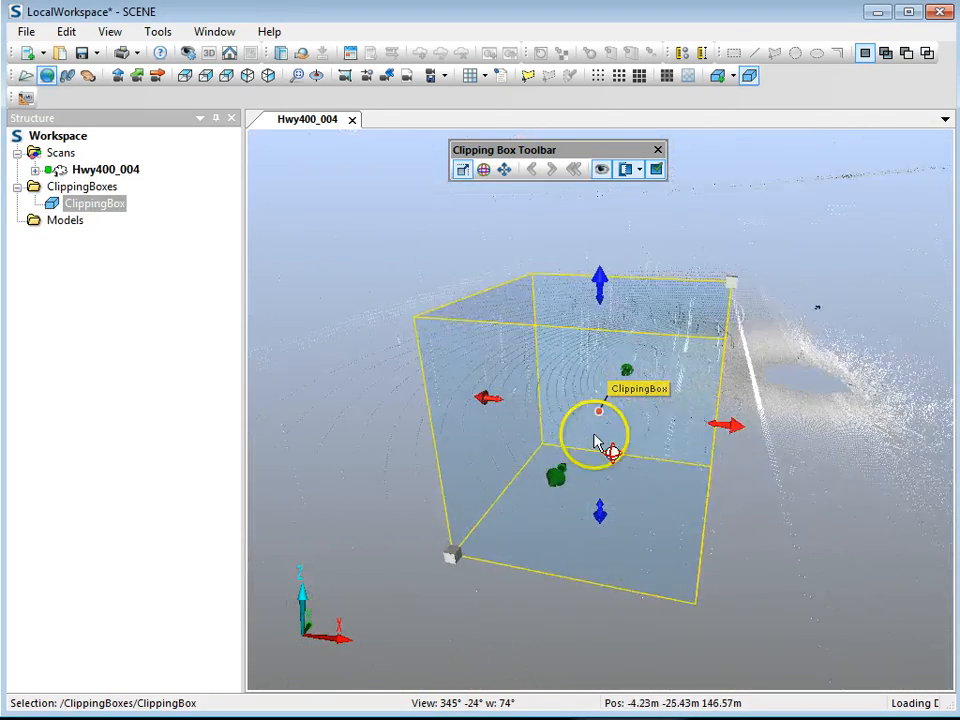
drag(600, 450, 596, 456)
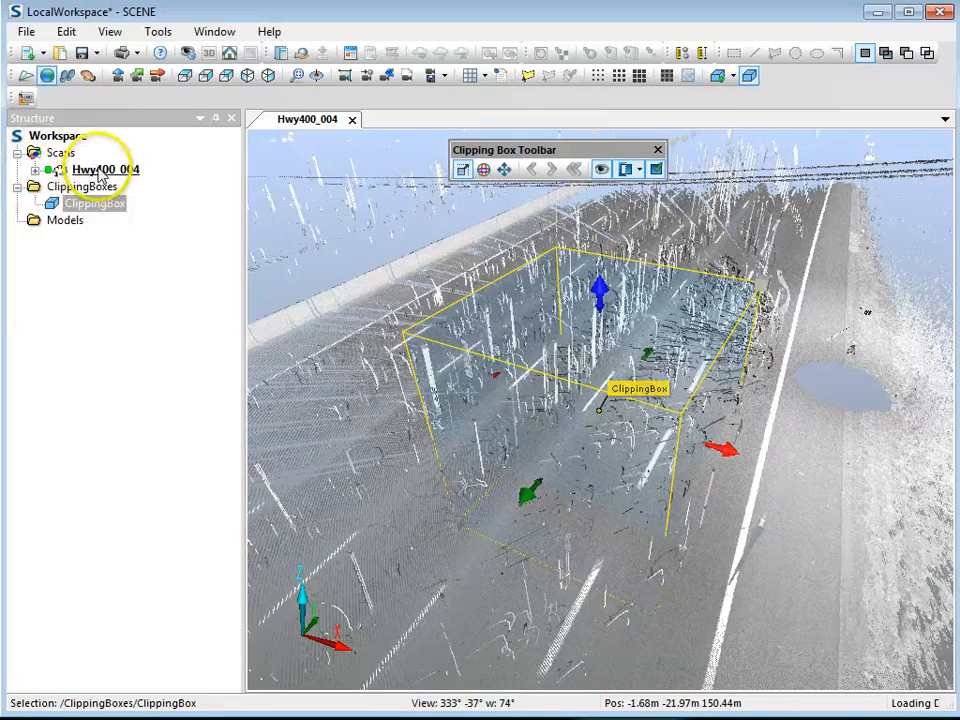
Create the scan point cloud for Hwy400_004 and select the ClippingBox so only its road points display
right_click(100, 168)
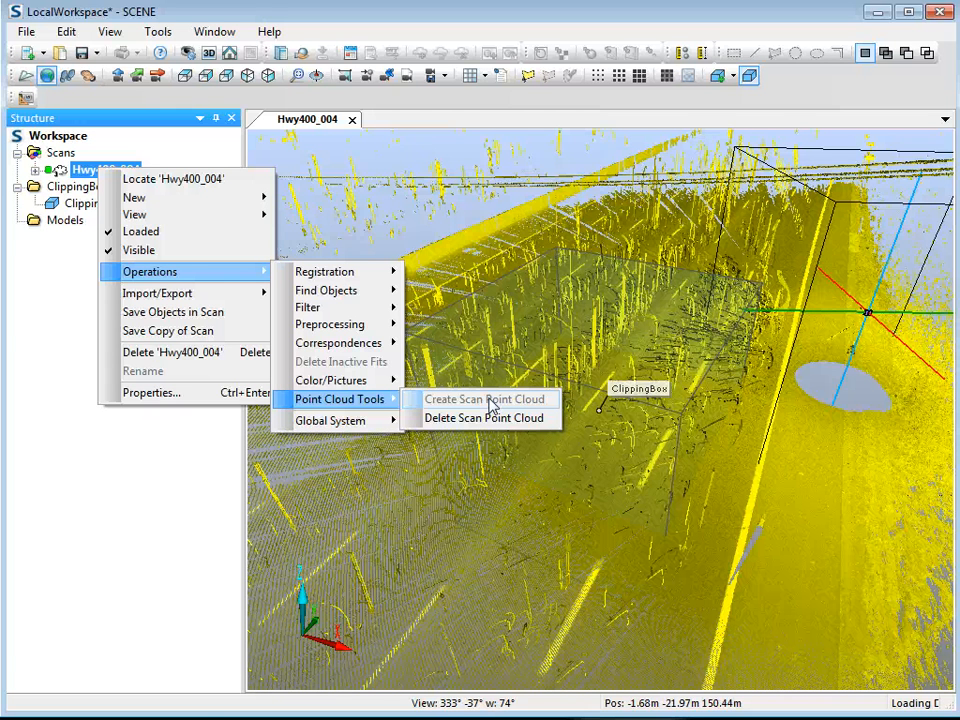
click(484, 398)
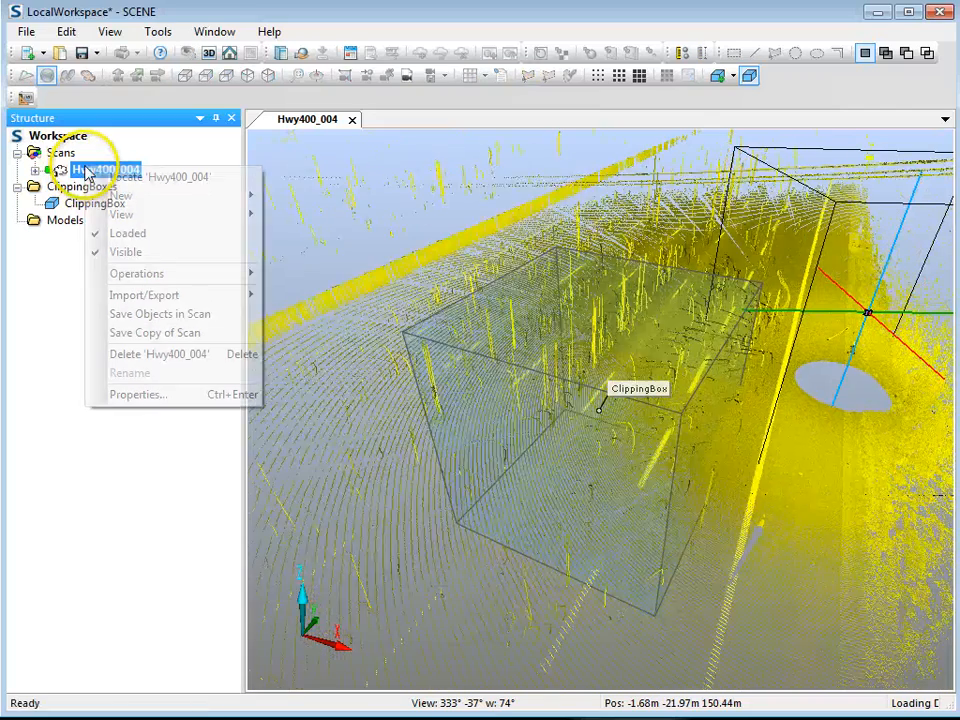
click(126, 252)
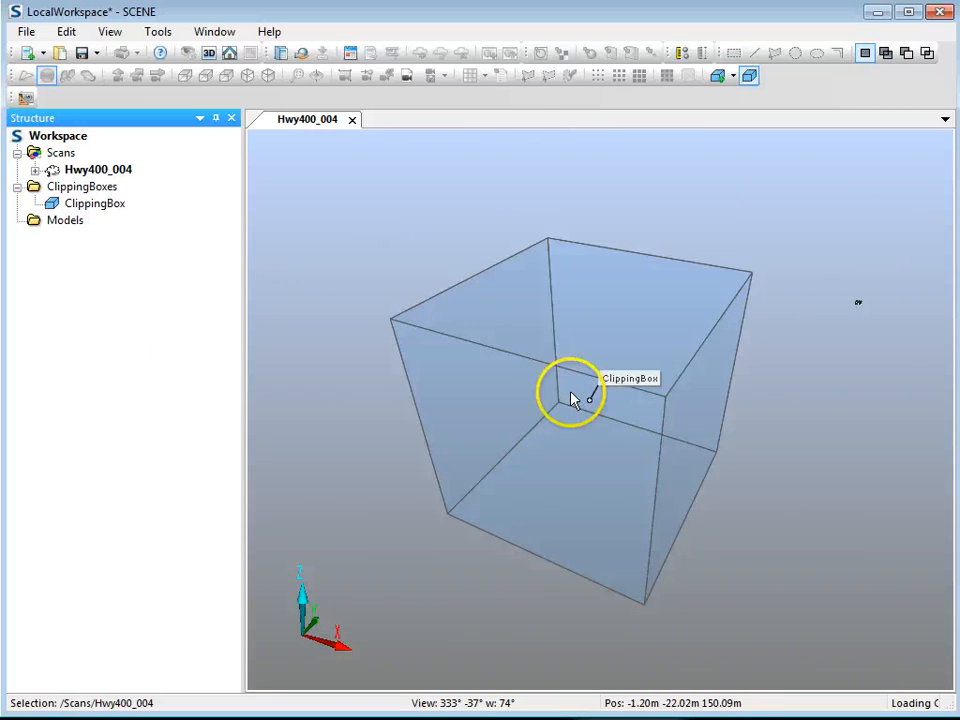
drag(572, 392, 596, 438)
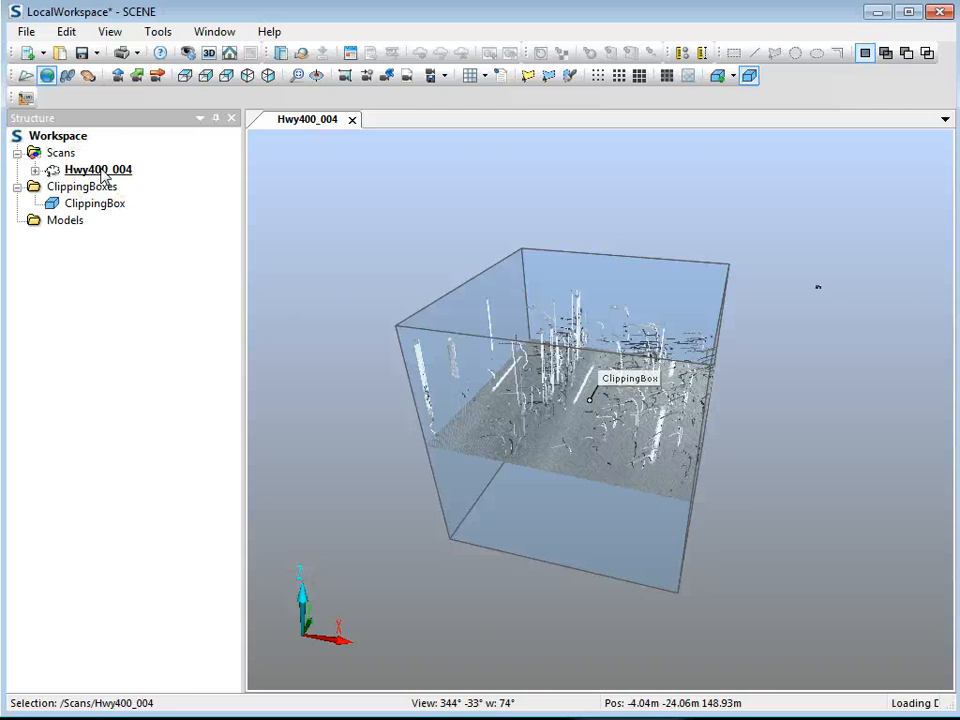
click(96, 204)
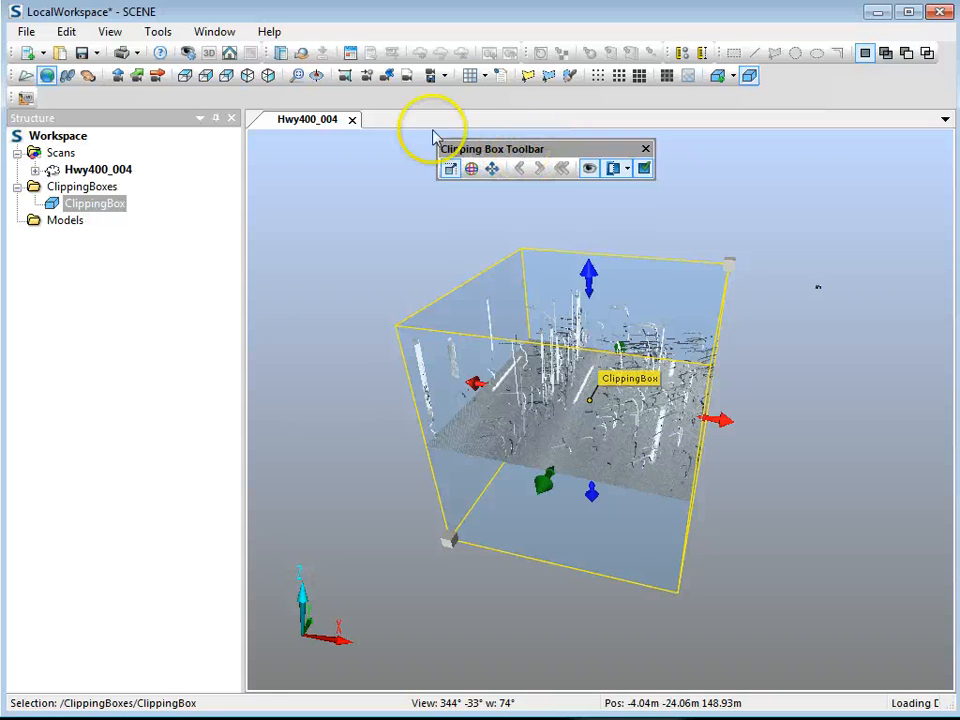
click(108, 32)
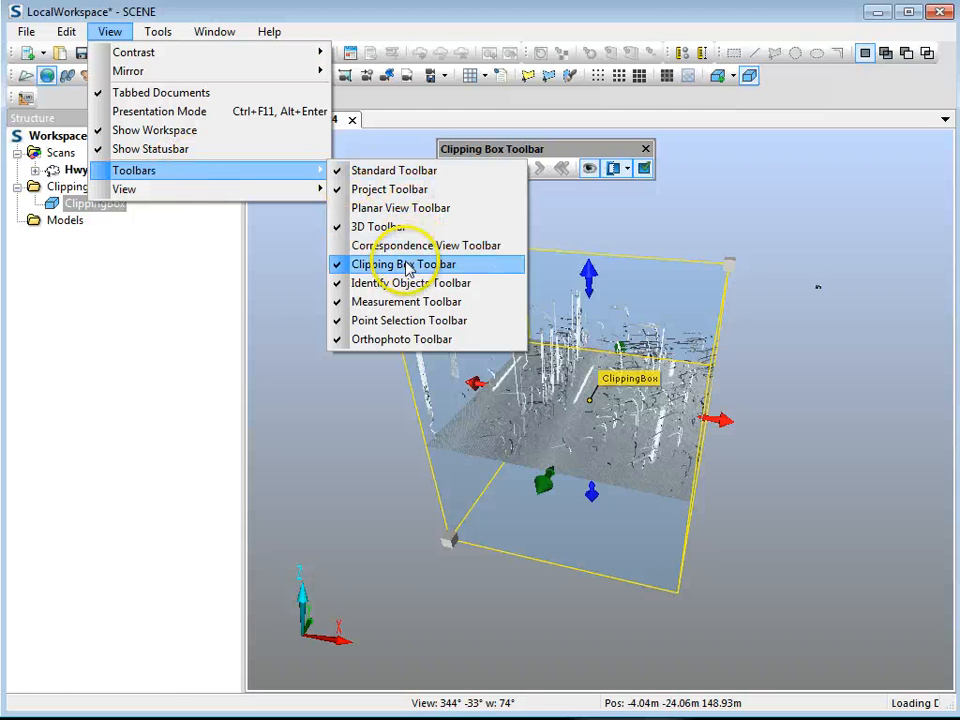
click(402, 264)
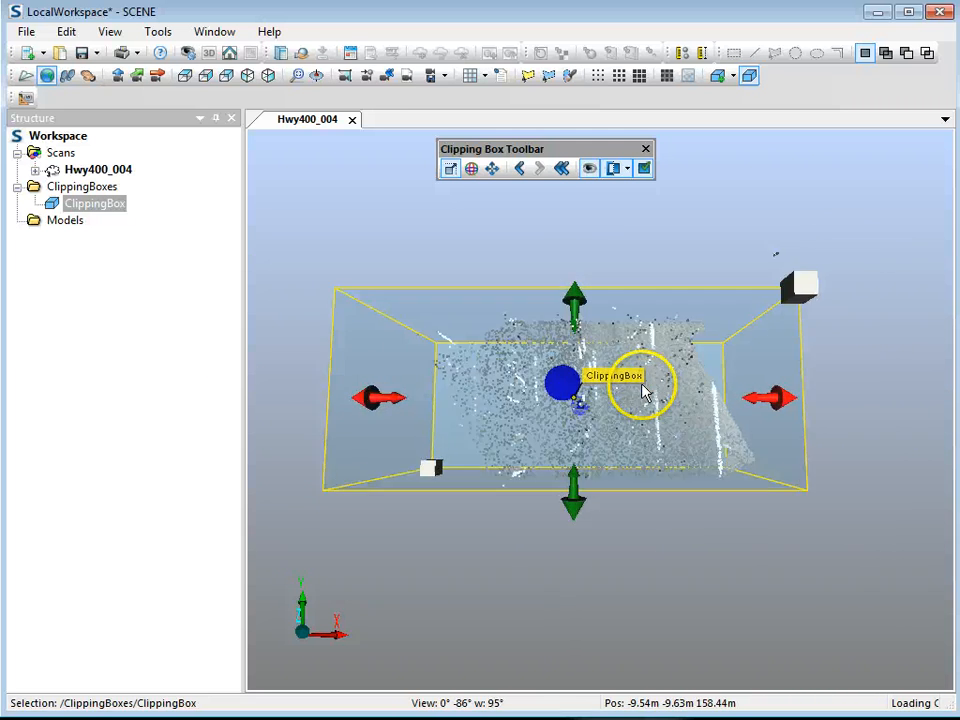
Set the view camera to Orthographic in Visibility Settings, showing the clipped road from above
drag(644, 390, 312, 188)
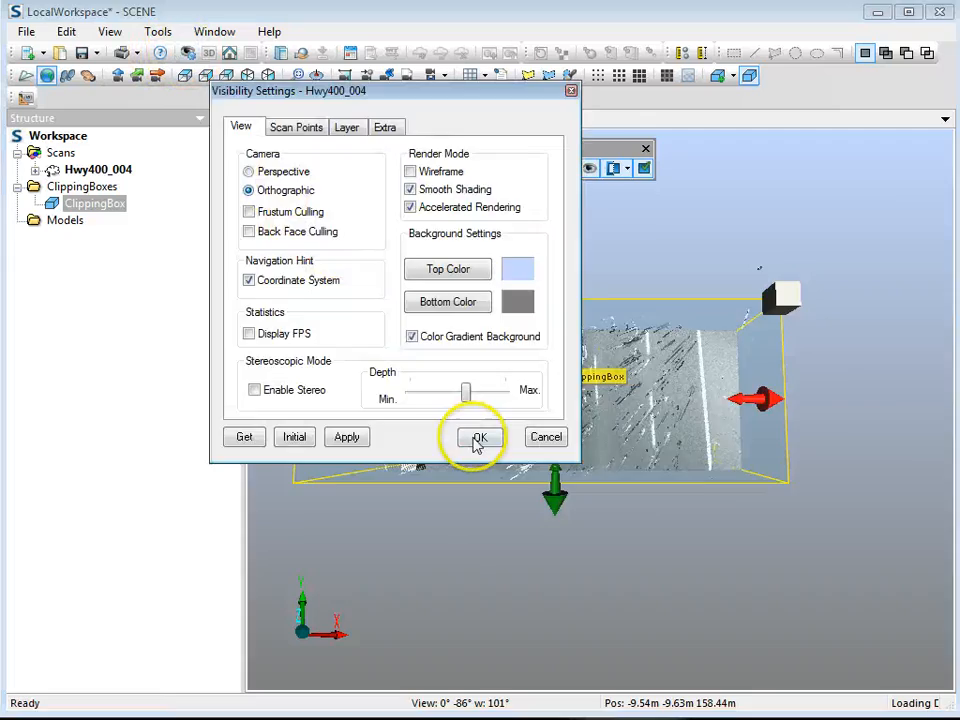
click(480, 436)
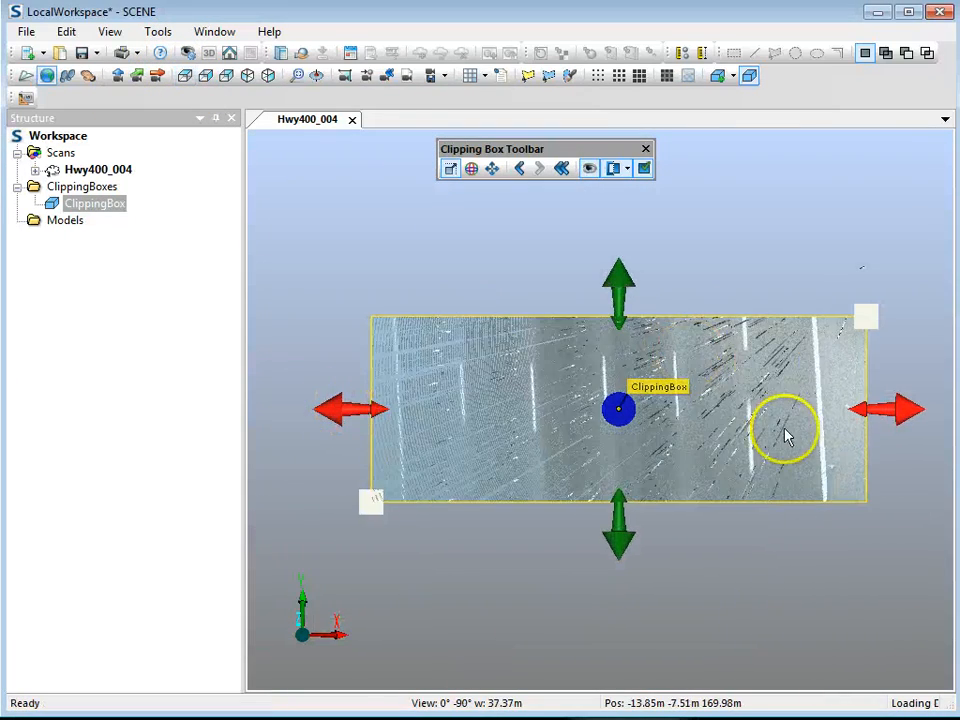
Rotate the clipping box about 4° with the rotation ring so it lines up with the lane markings
click(472, 168)
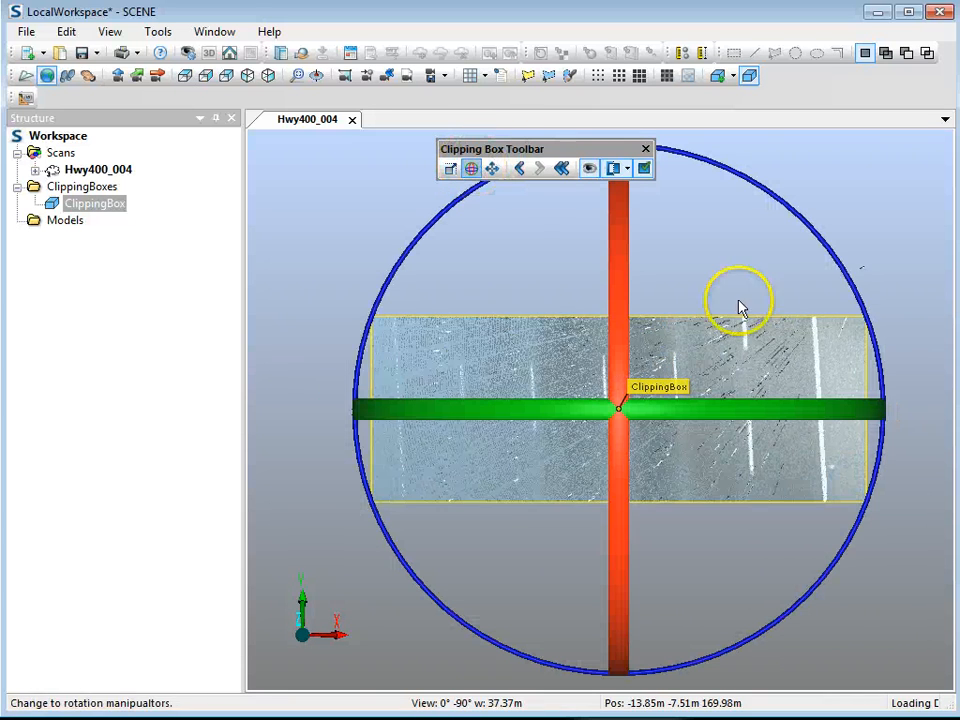
drag(740, 304, 816, 250)
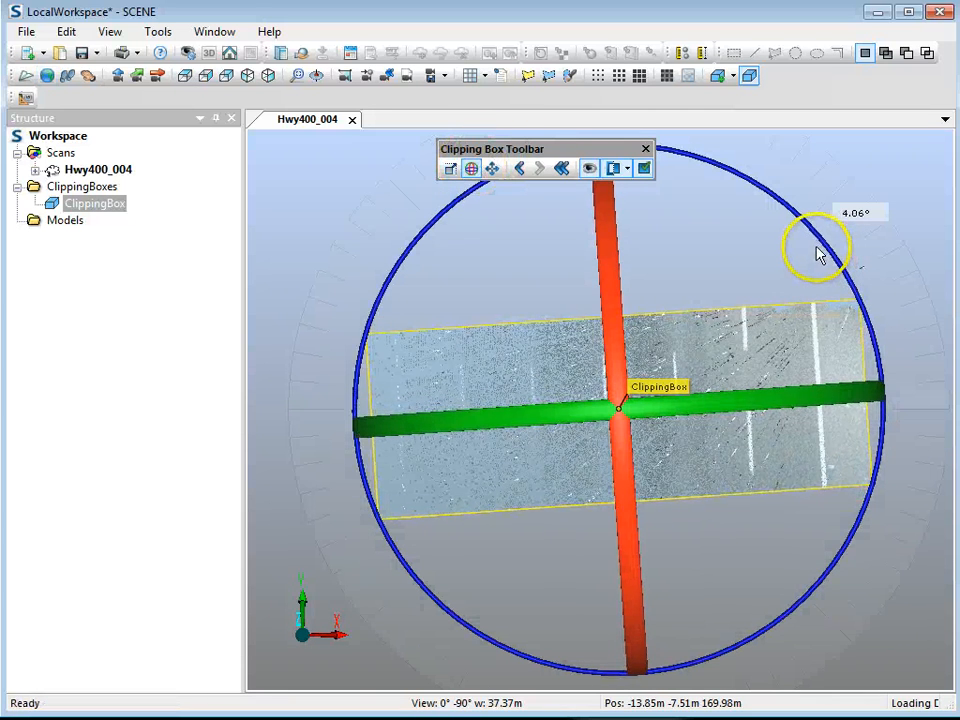
drag(820, 250, 824, 256)
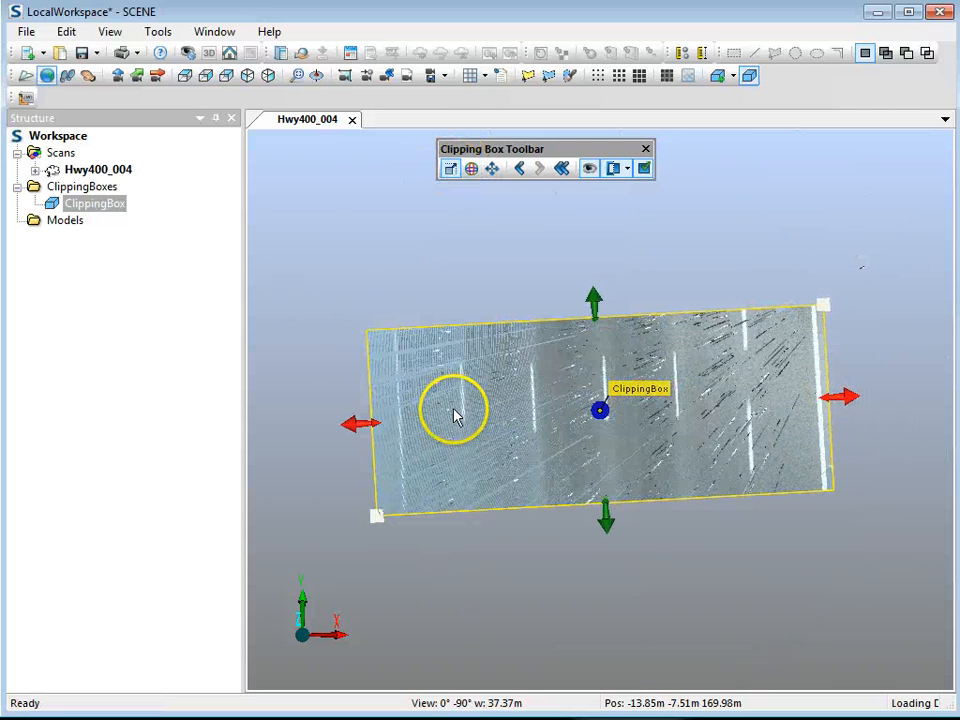
drag(360, 422, 390, 422)
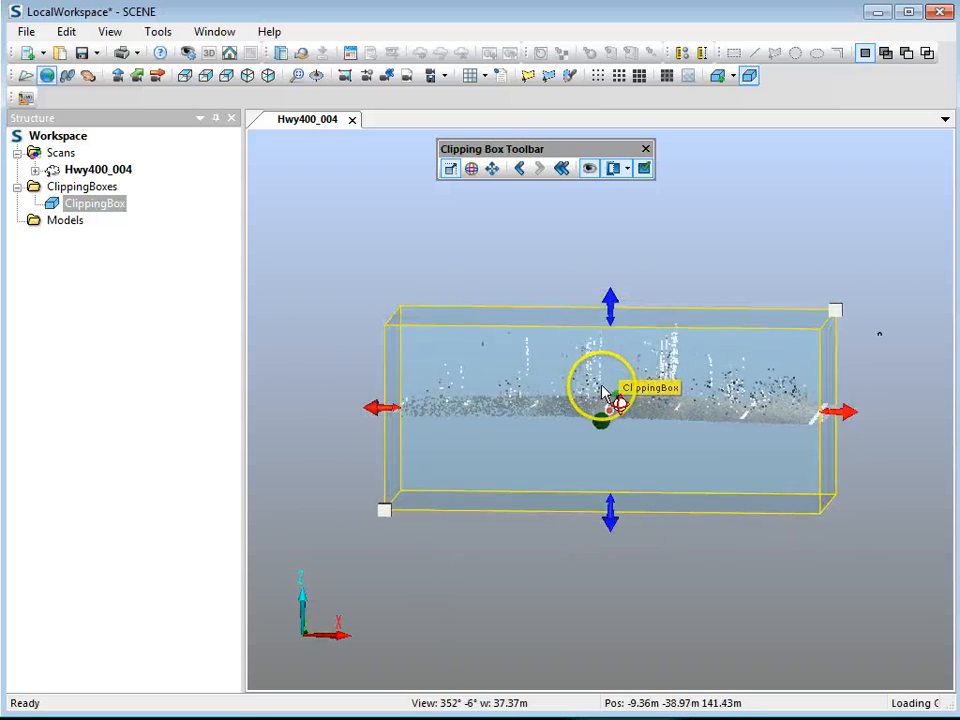
Raise the clipping box's top handle so it encloses the traffic noise above the road, checking the extent
drag(610, 304, 610, 280)
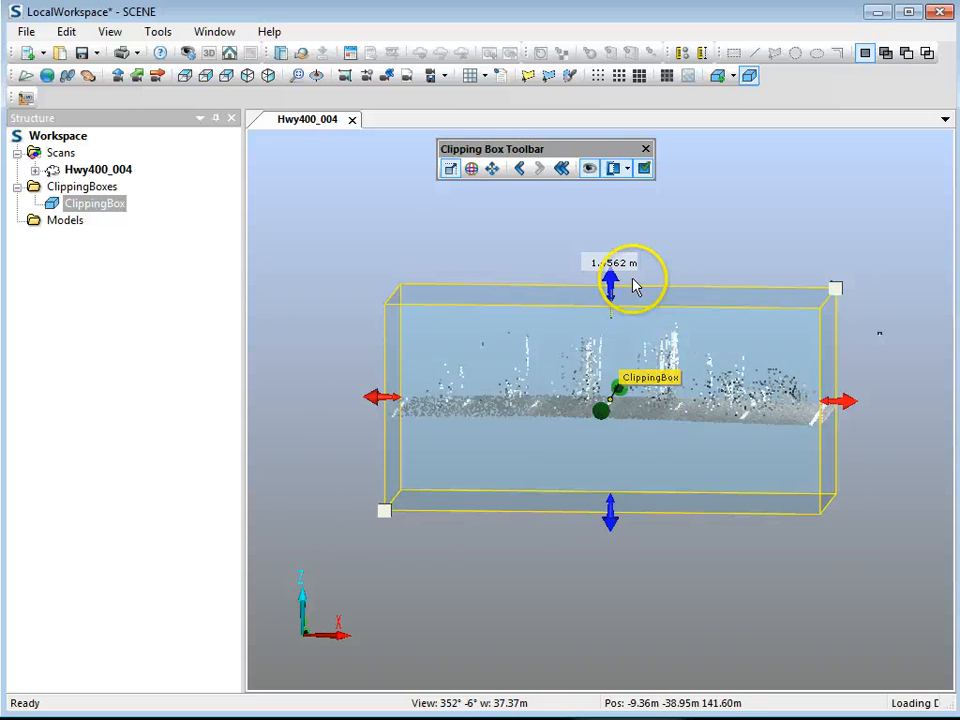
drag(610, 290, 610, 490)
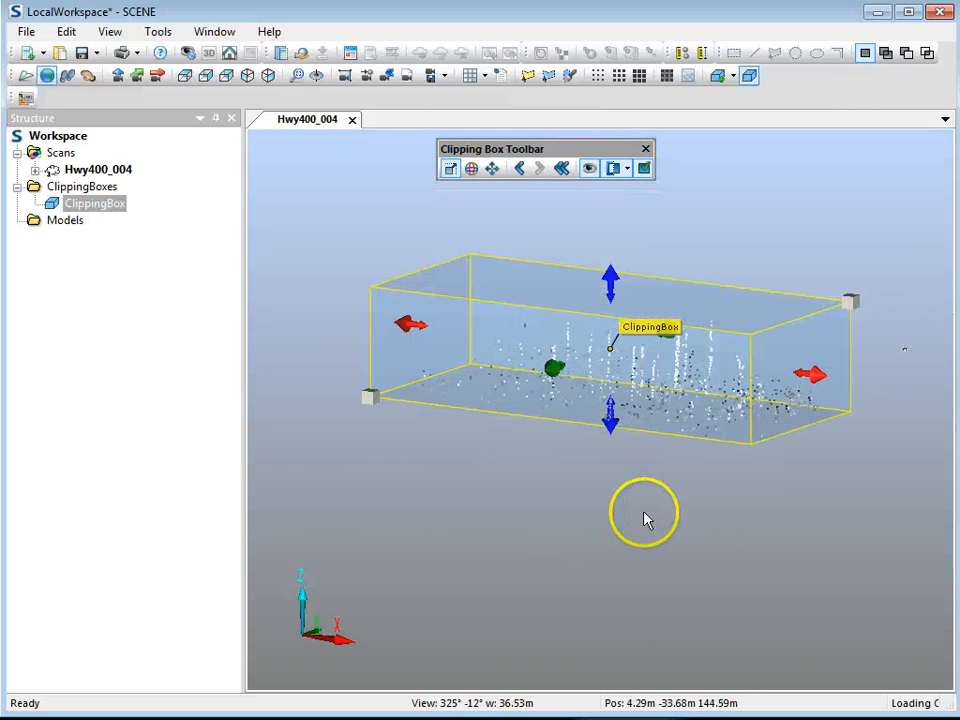
drag(644, 518, 364, 430)
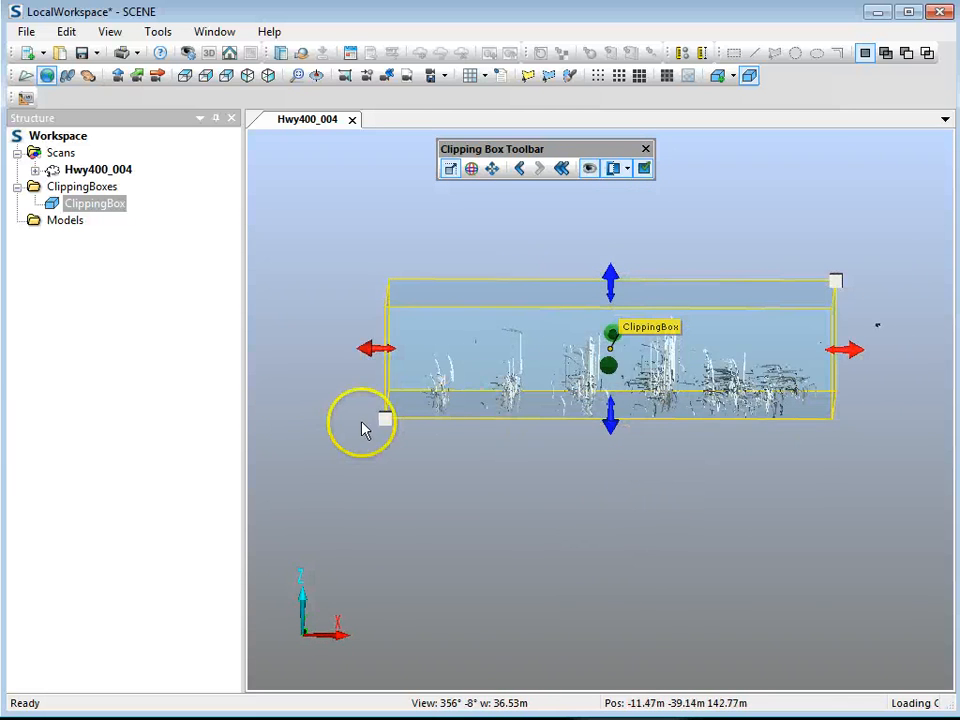
mouse_move(782, 436)
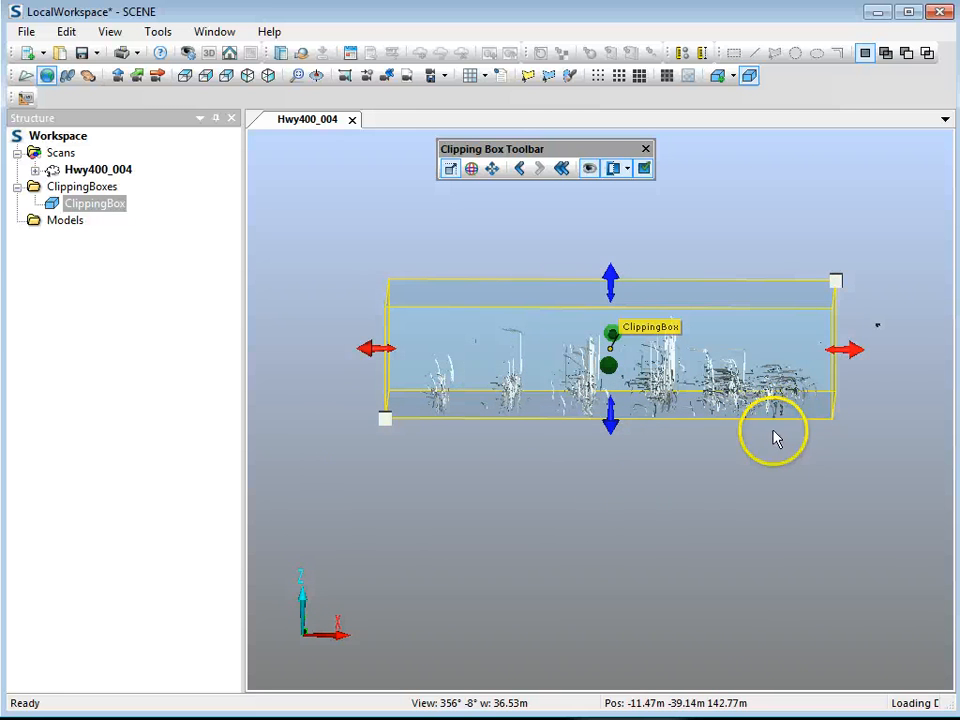
mouse_move(536, 470)
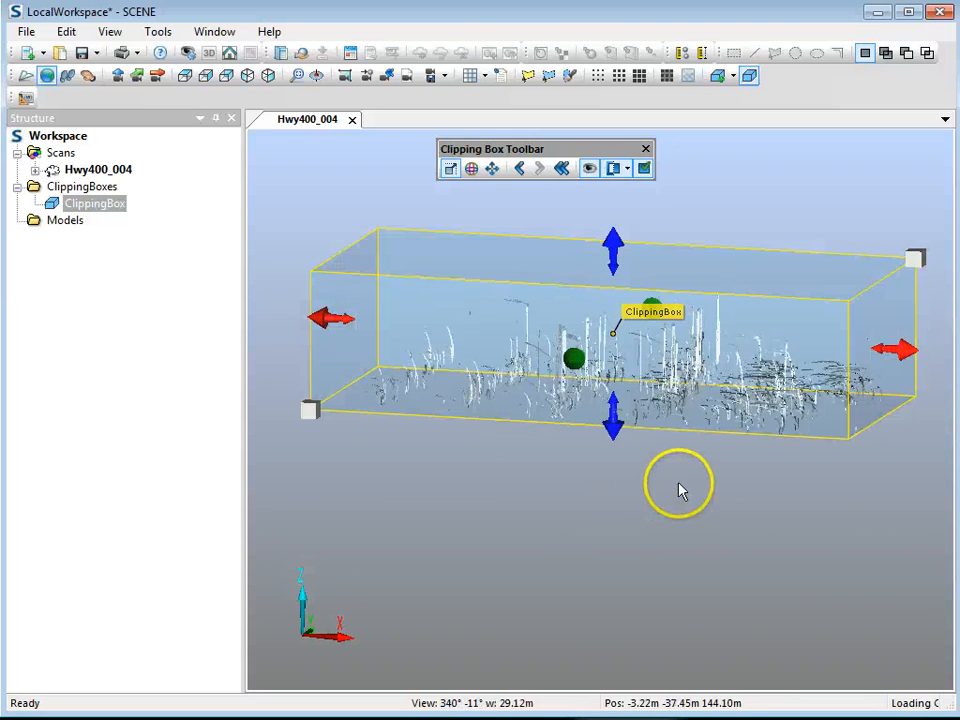
drag(680, 488, 708, 368)
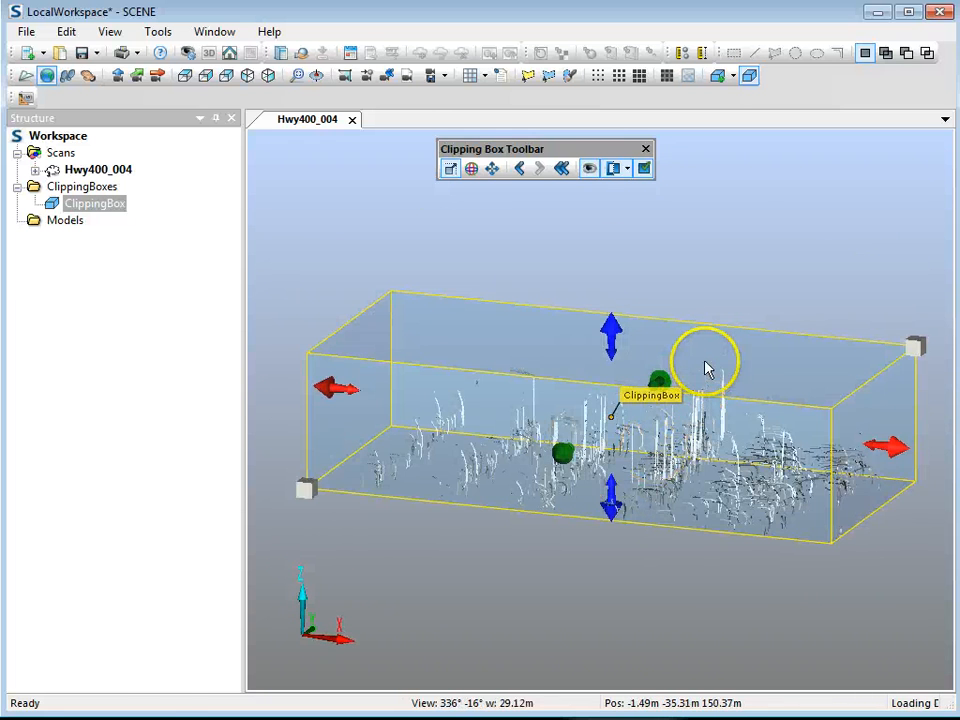
Select all points inside the active clipping box via 3D Selection and review them
right_click(708, 364)
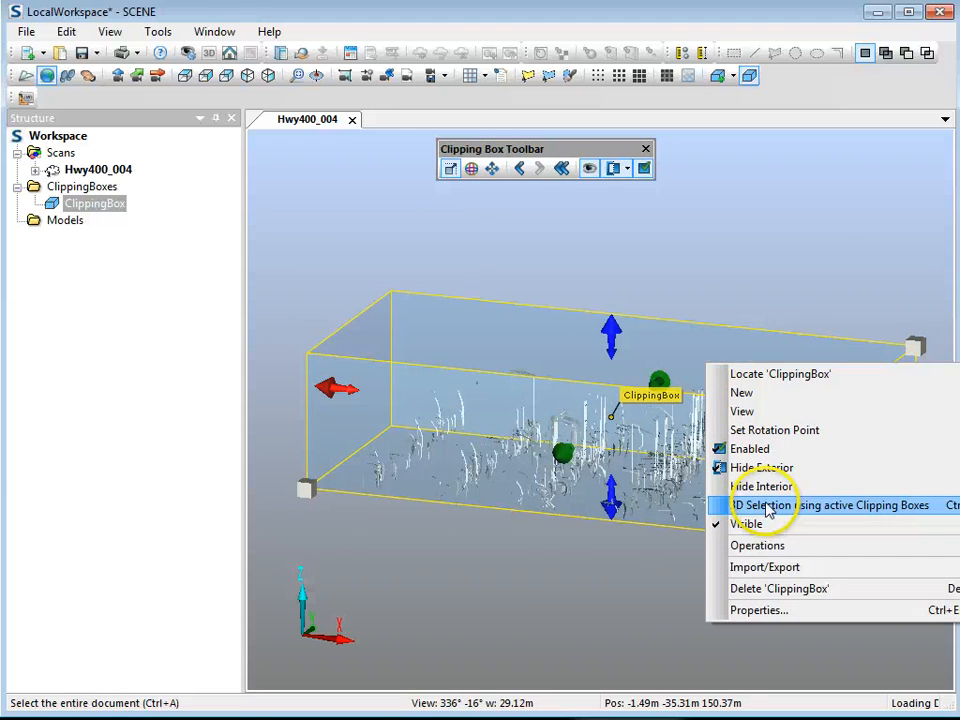
mouse_move(764, 516)
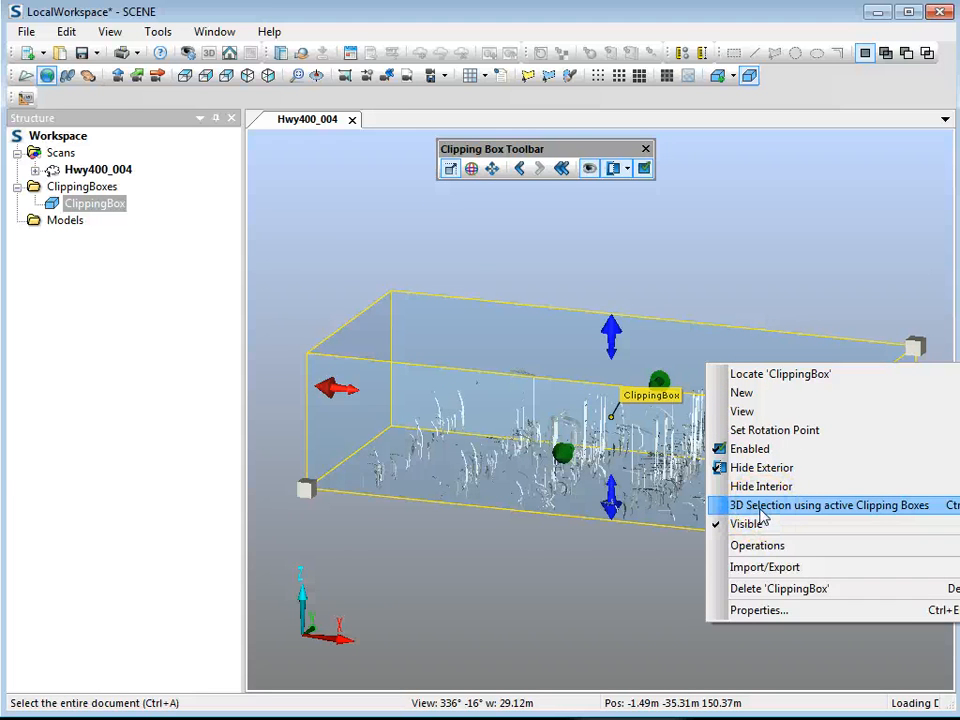
click(760, 468)
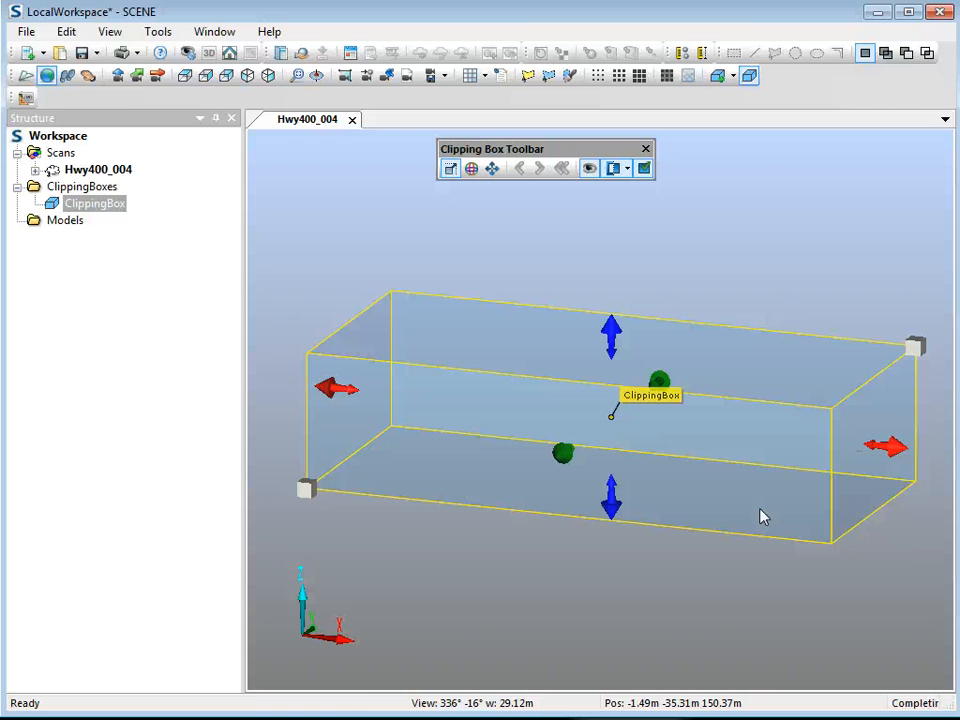
drag(764, 516, 592, 588)
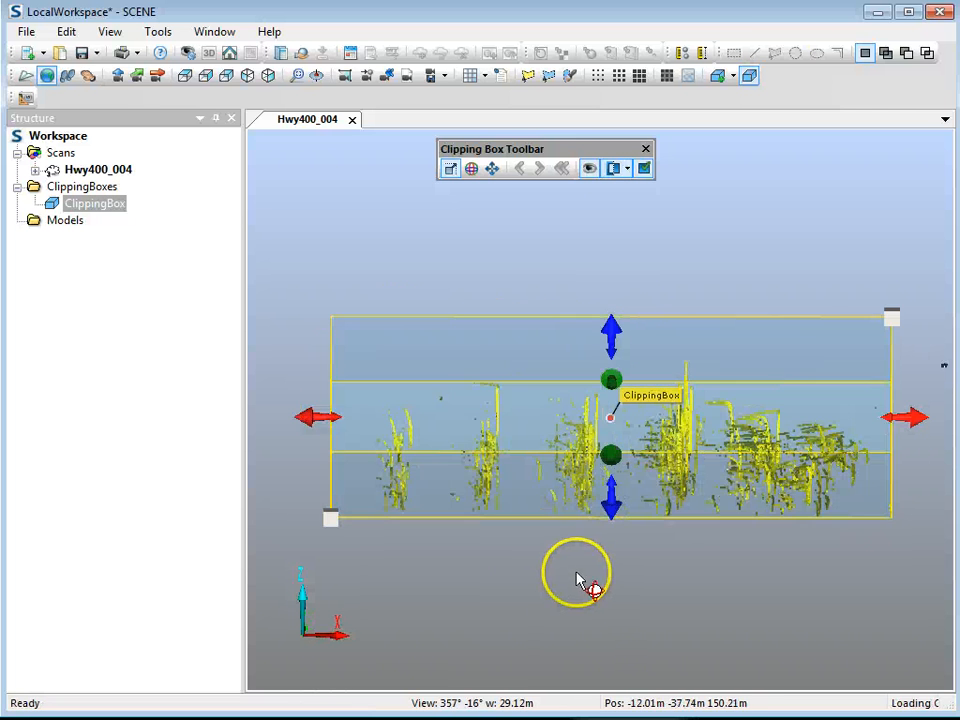
drag(576, 576, 608, 460)
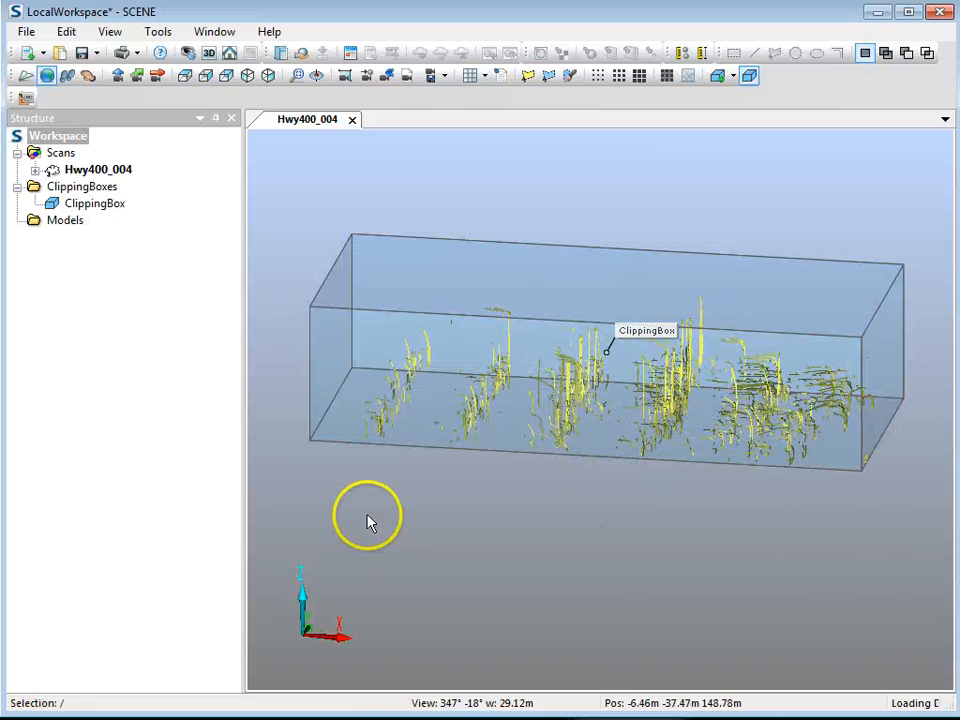
Delete the current selection of traffic noise points
right_click(368, 516)
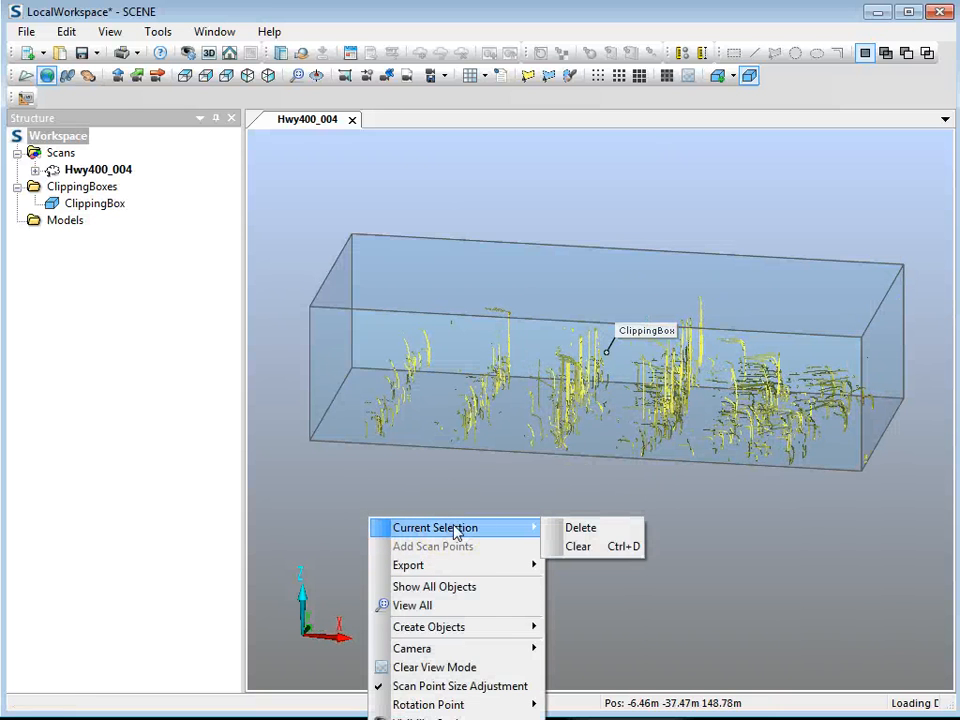
mouse_move(596, 528)
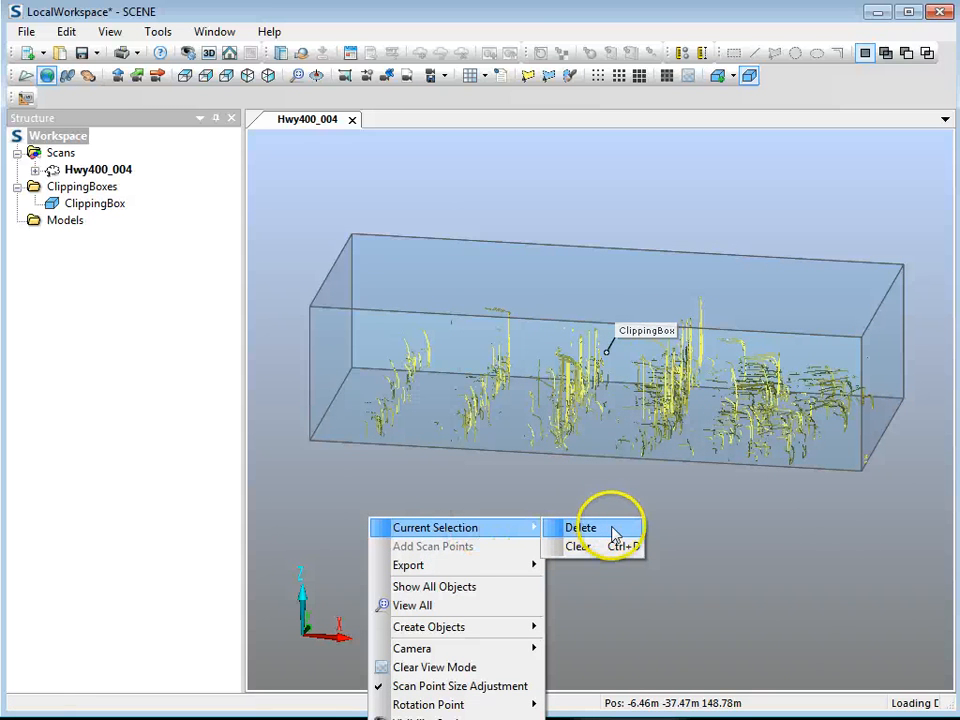
click(580, 528)
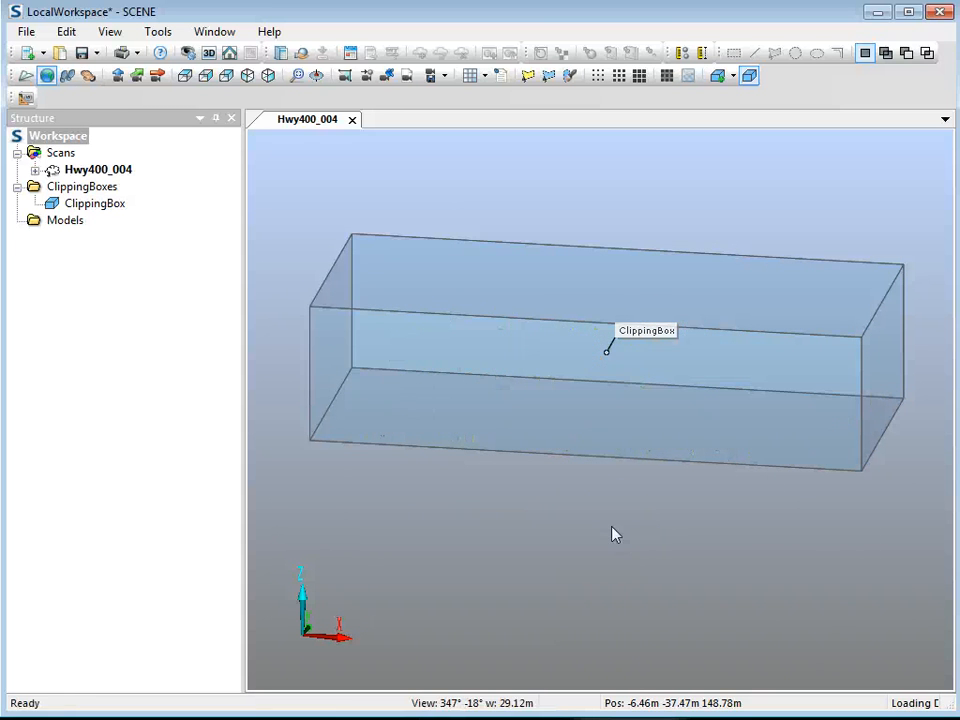
drag(616, 536, 716, 364)
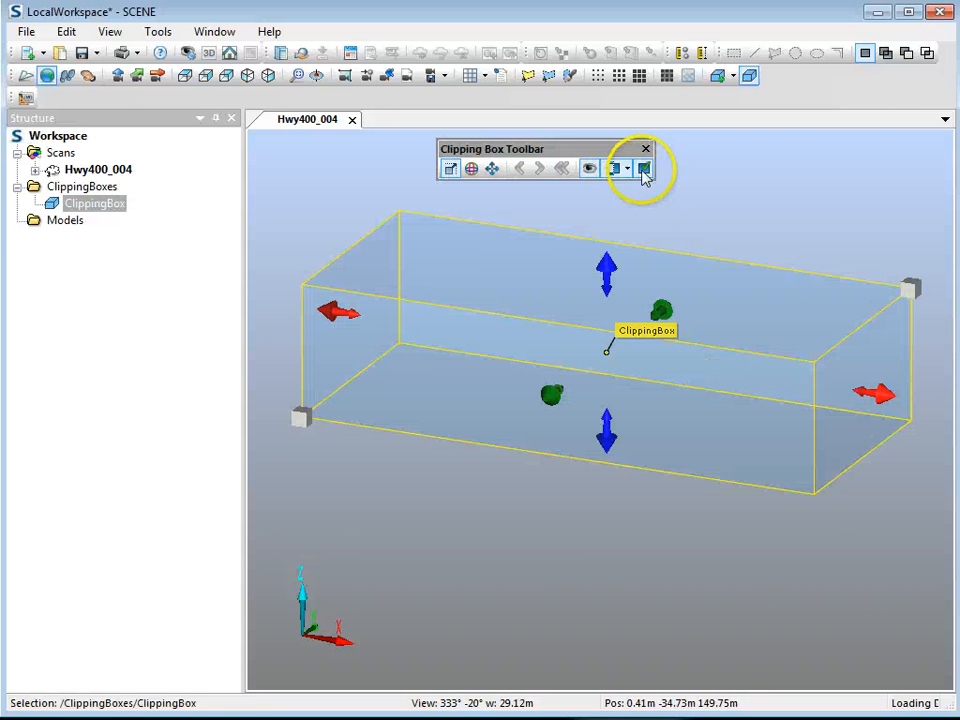
click(644, 168)
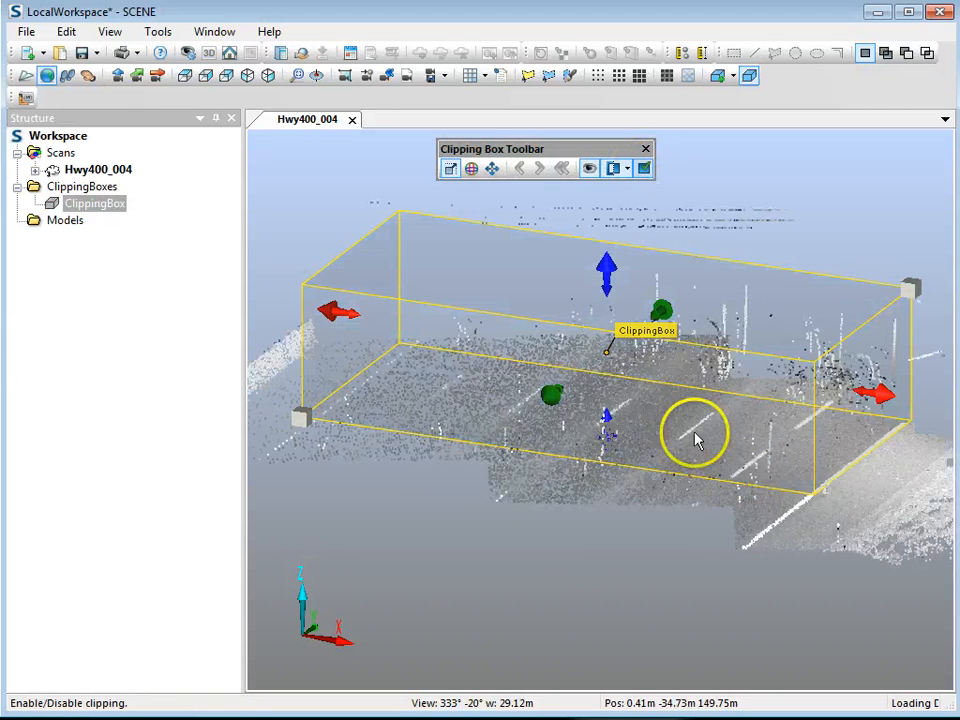
drag(696, 438, 630, 384)
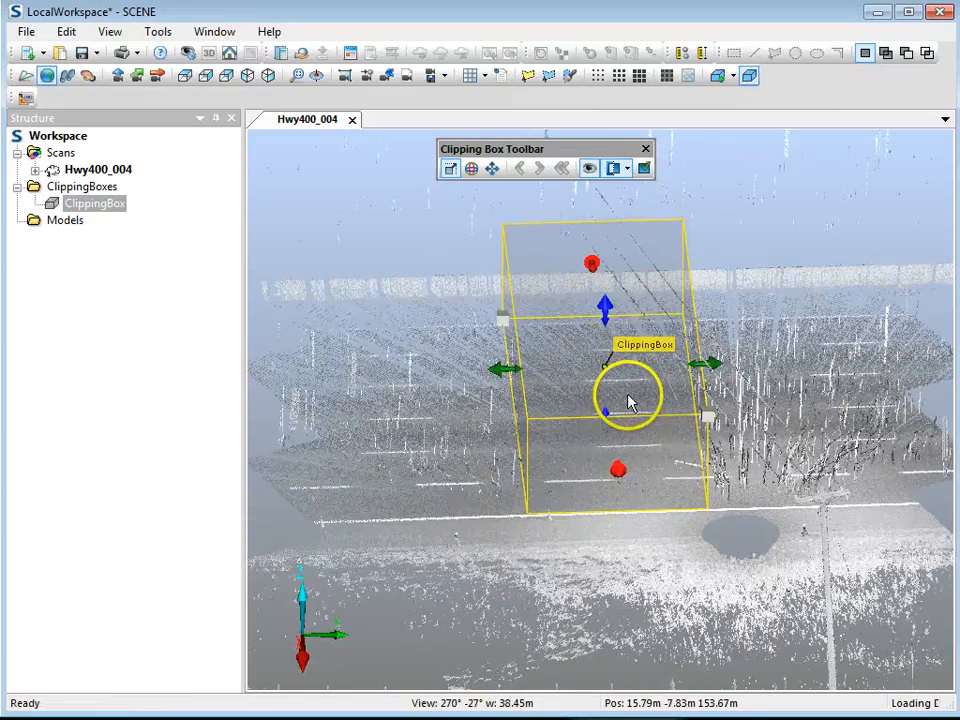
drag(630, 400, 676, 536)
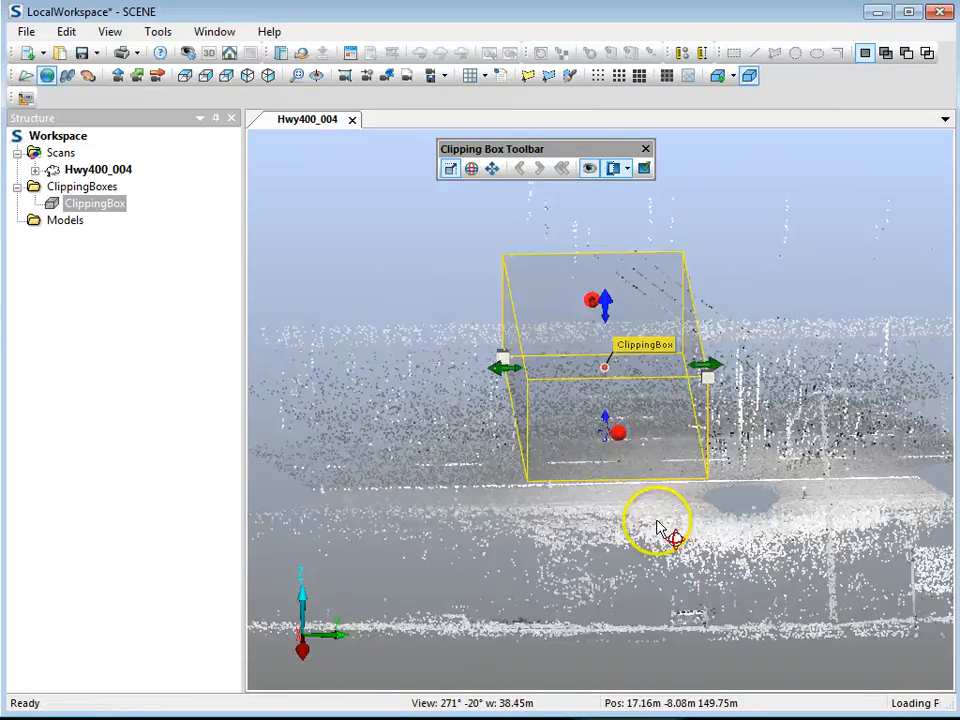
drag(660, 524, 476, 224)
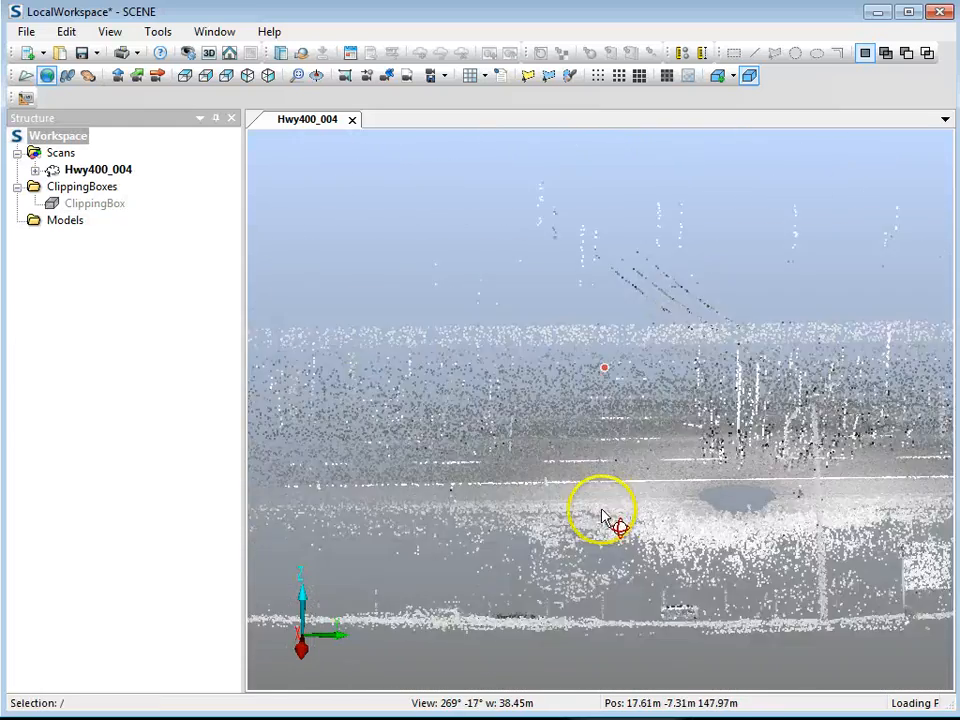
scroll(down, 3)
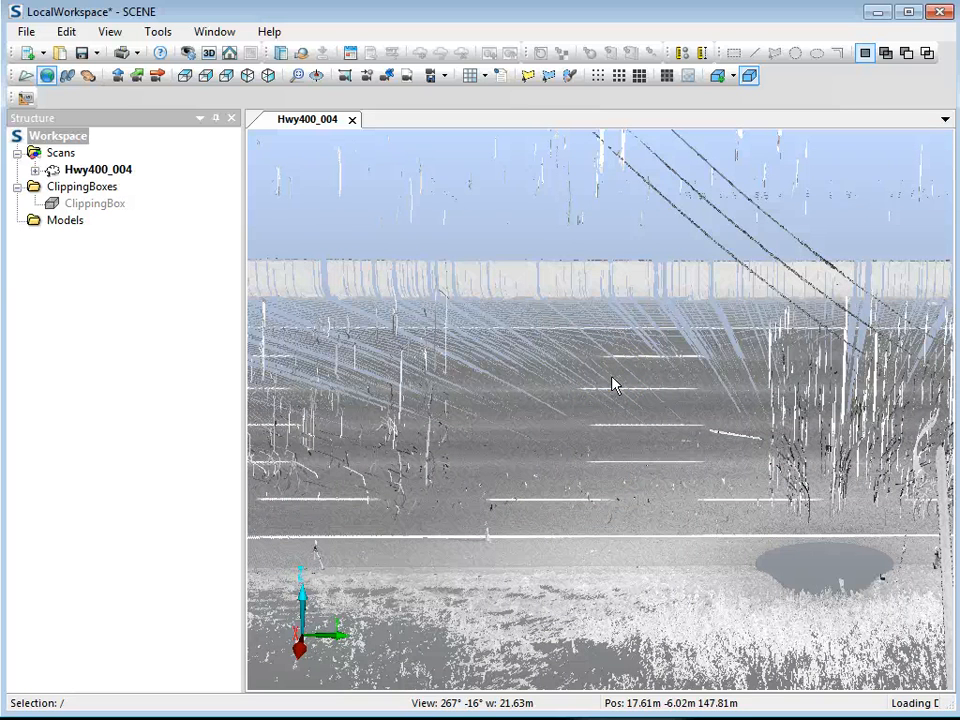
drag(616, 384, 680, 476)
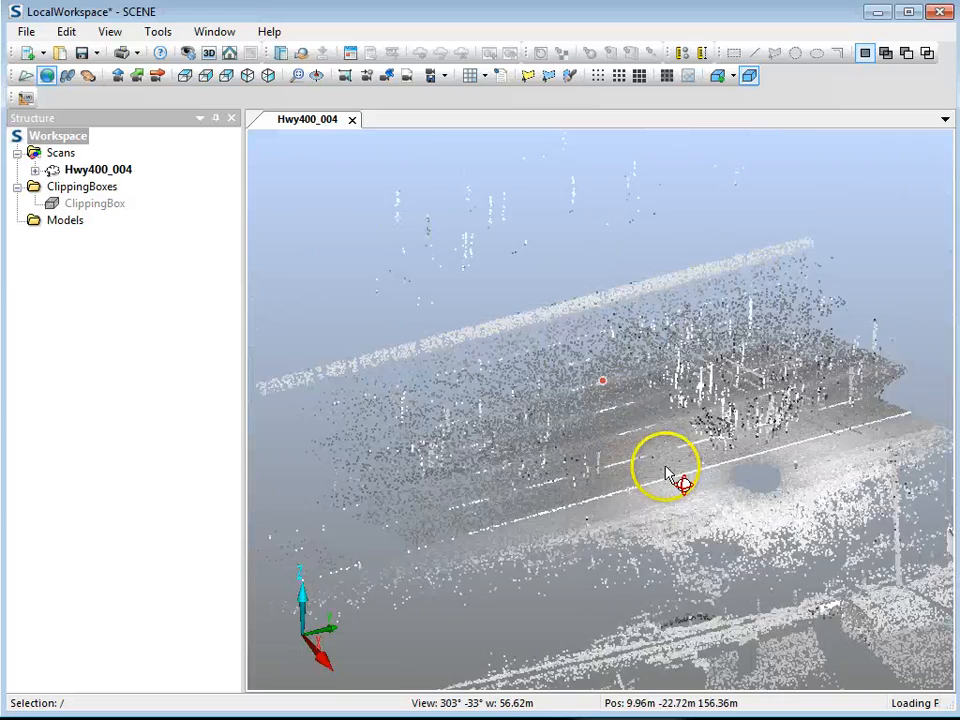
drag(664, 470, 696, 444)
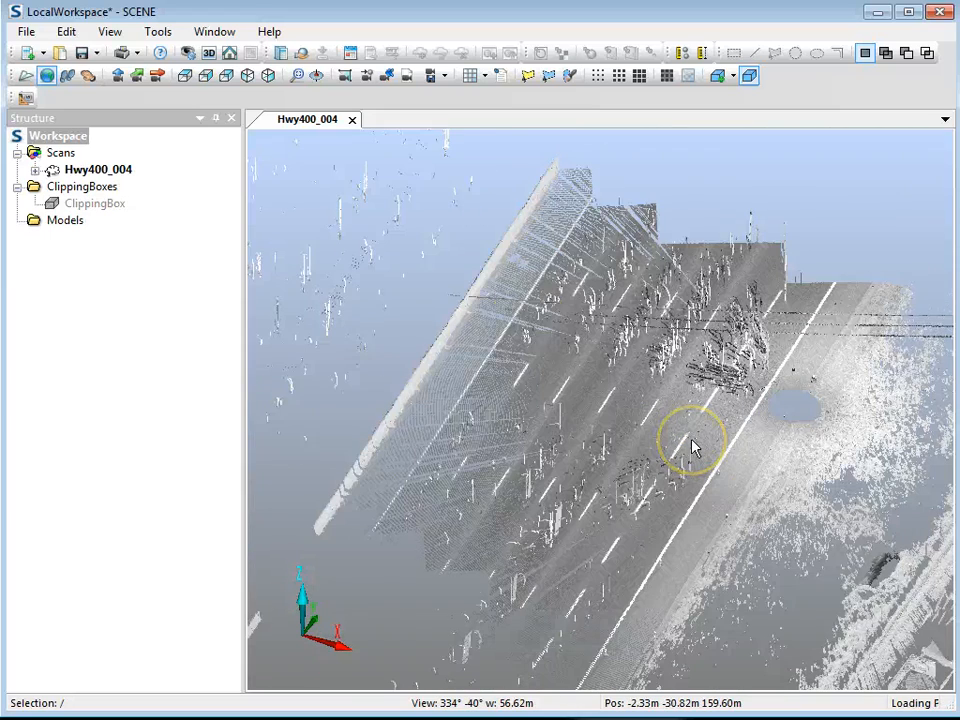
drag(696, 444, 486, 210)
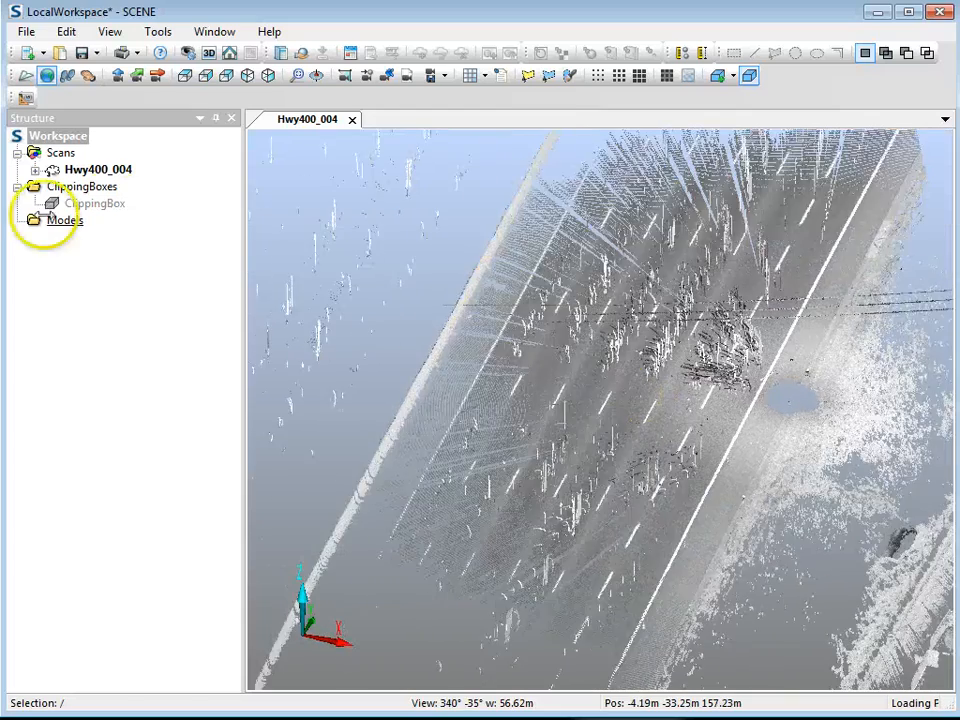
Select the ClippingBox in the Structure tree and view the whole scan from the top
click(94, 204)
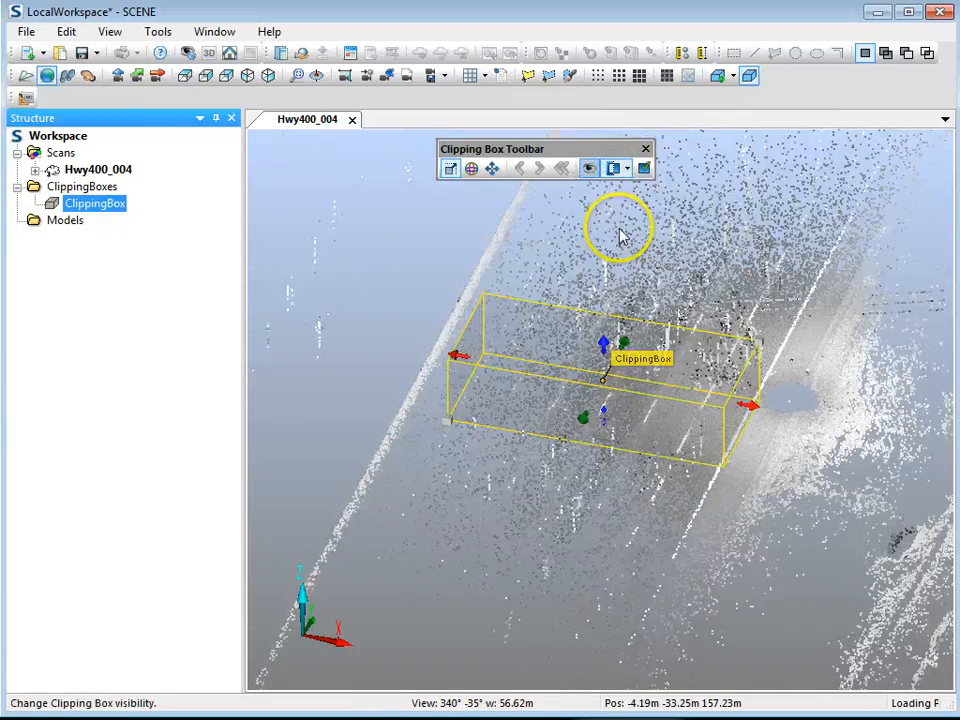
click(188, 76)
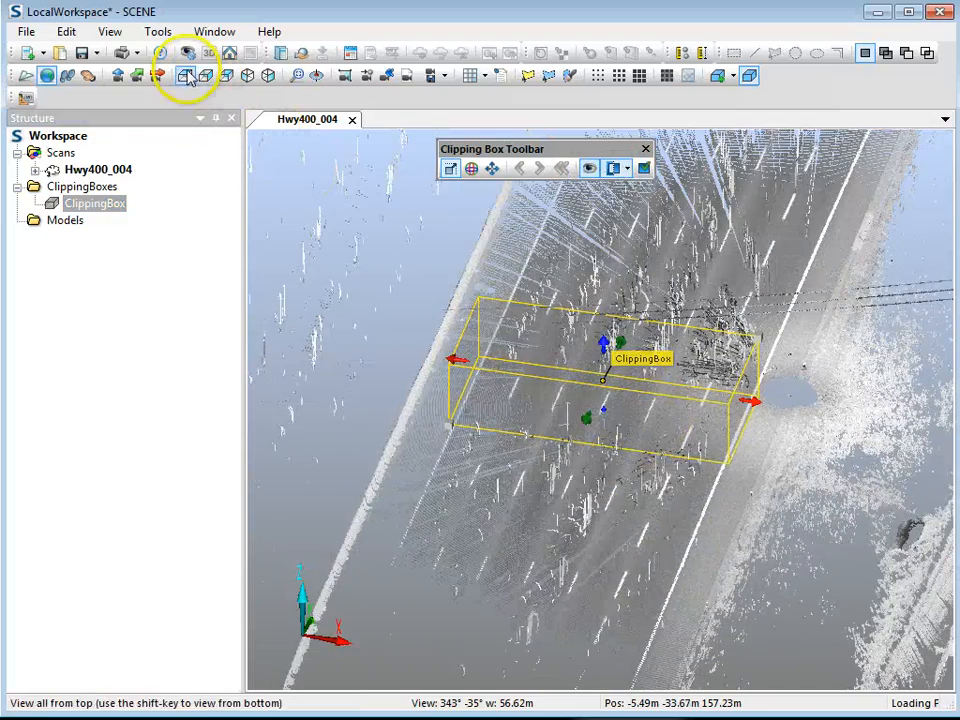
click(186, 76)
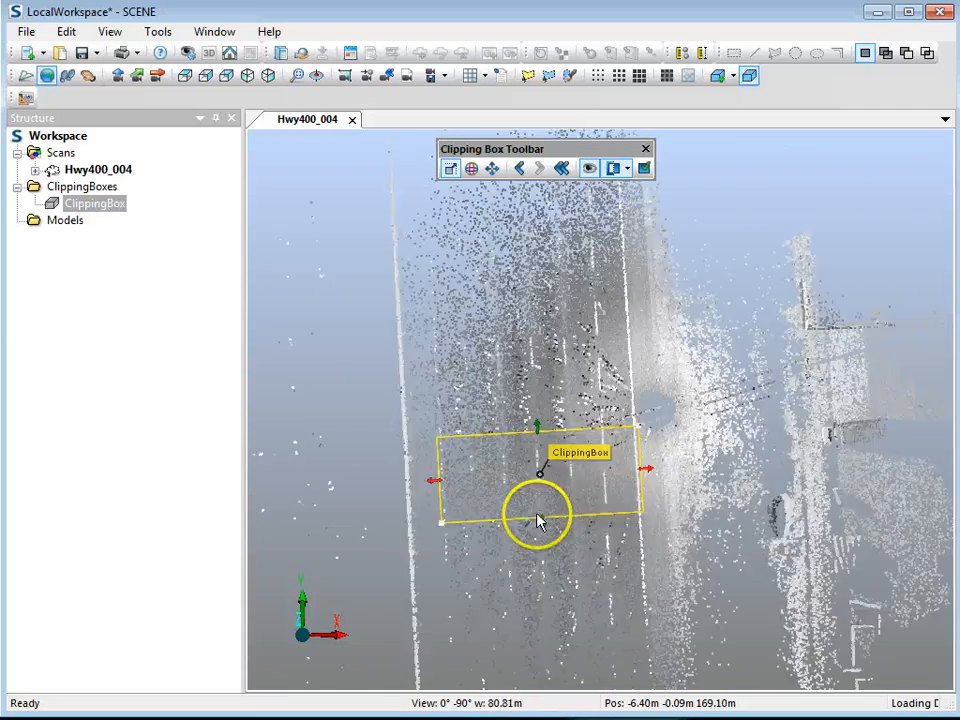
Move the clipping box onto the road and stretch it lengthwise to cover the lanes
drag(540, 520, 616, 304)
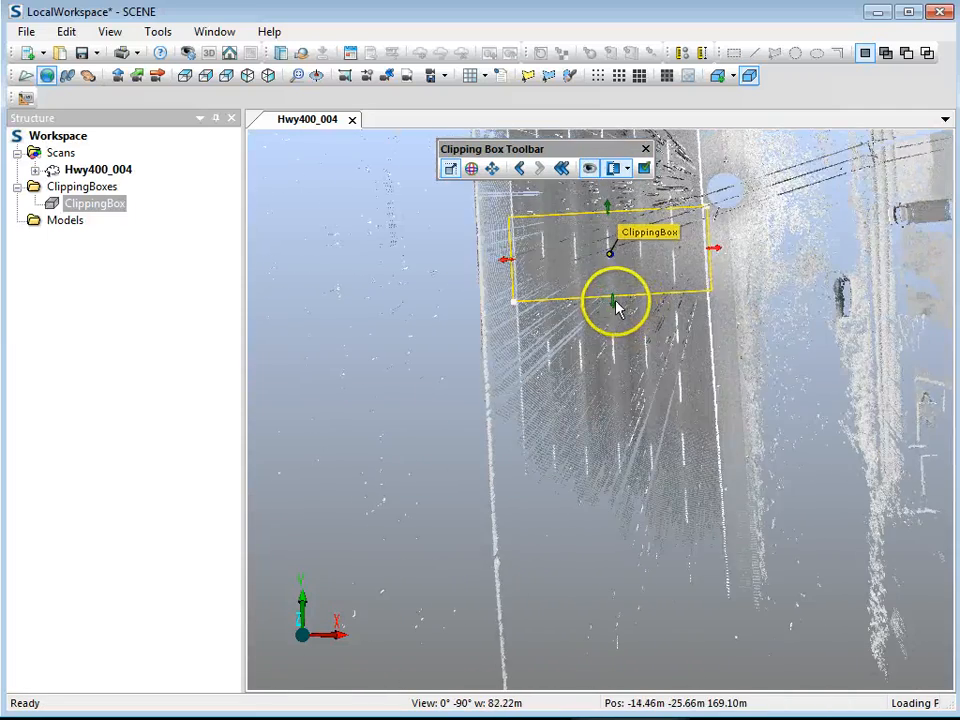
drag(612, 300, 636, 664)
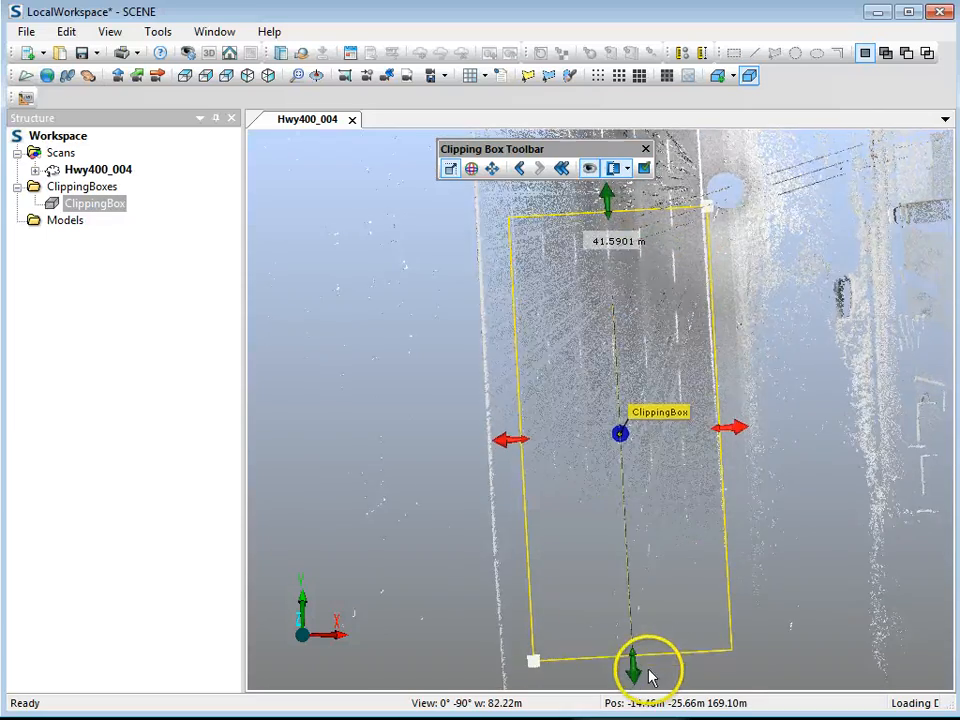
drag(636, 664, 610, 536)
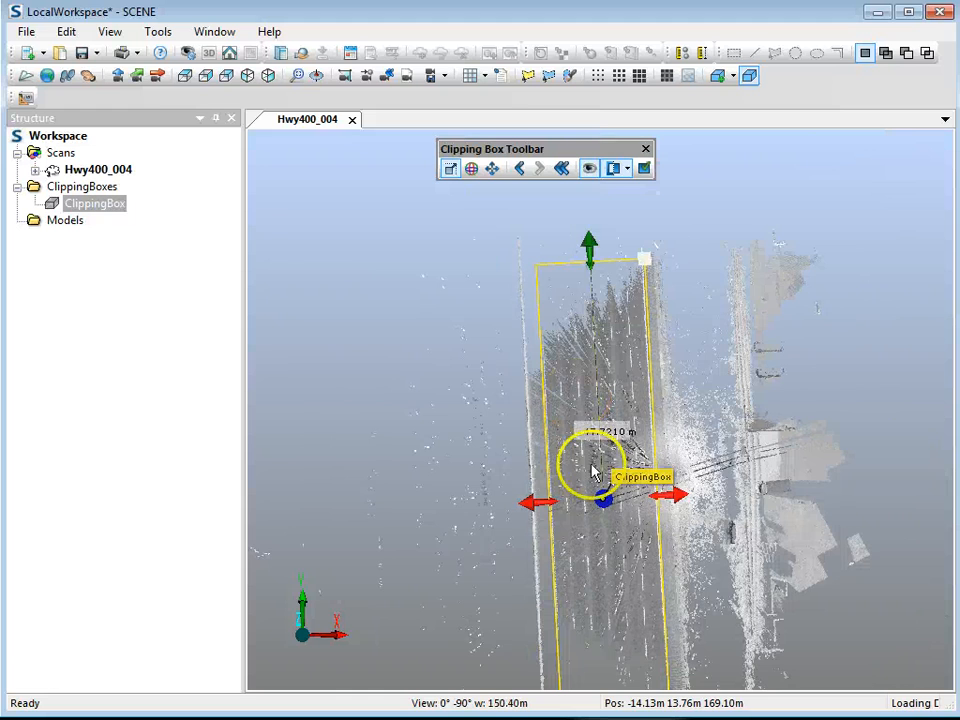
drag(596, 464, 564, 570)
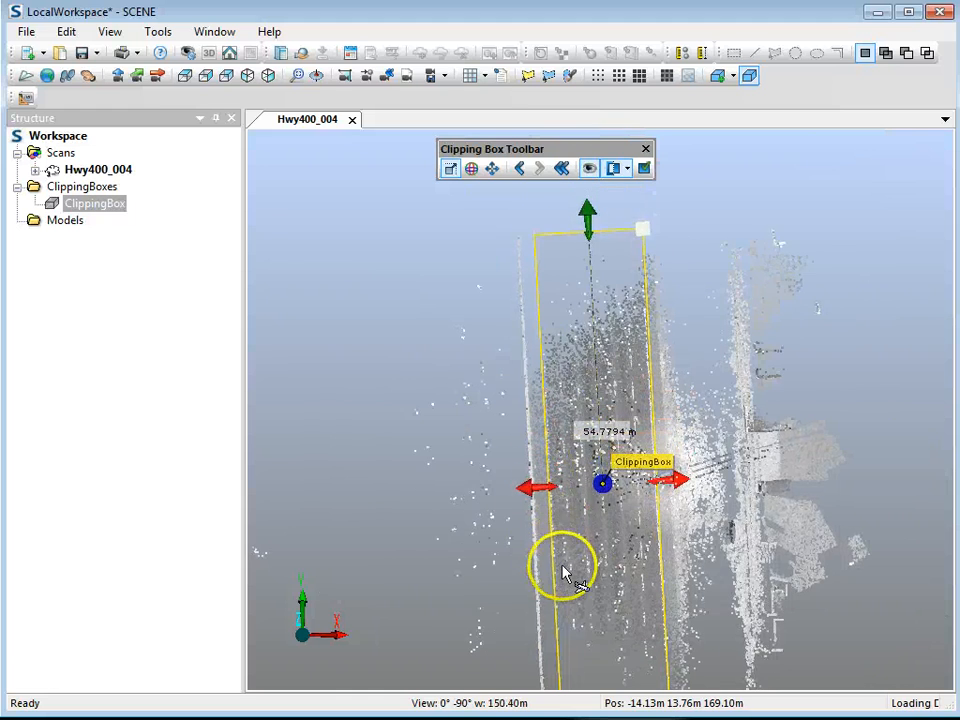
drag(564, 570, 704, 310)
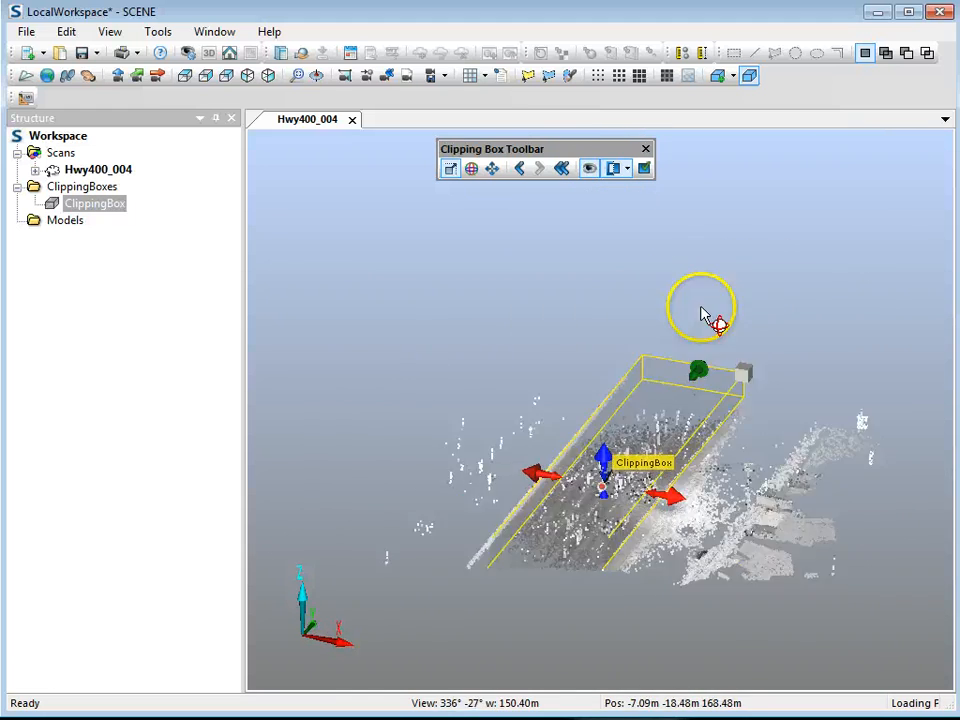
drag(700, 308, 644, 486)
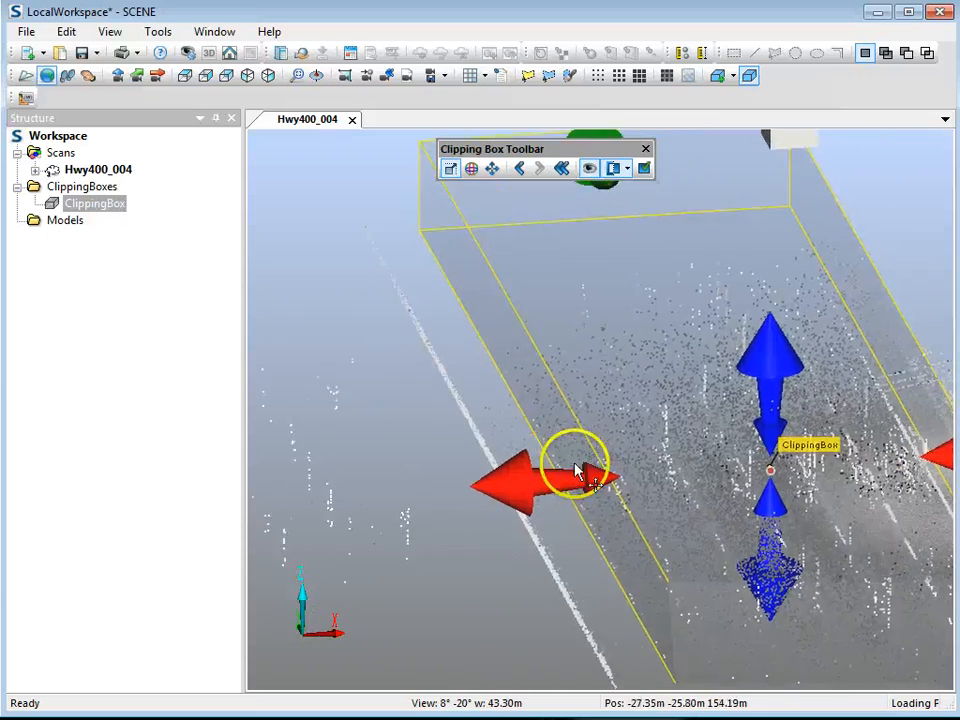
Raise the box bottom just above the road surface and enable clipping to show only its enclosed points
drag(580, 470, 770, 460)
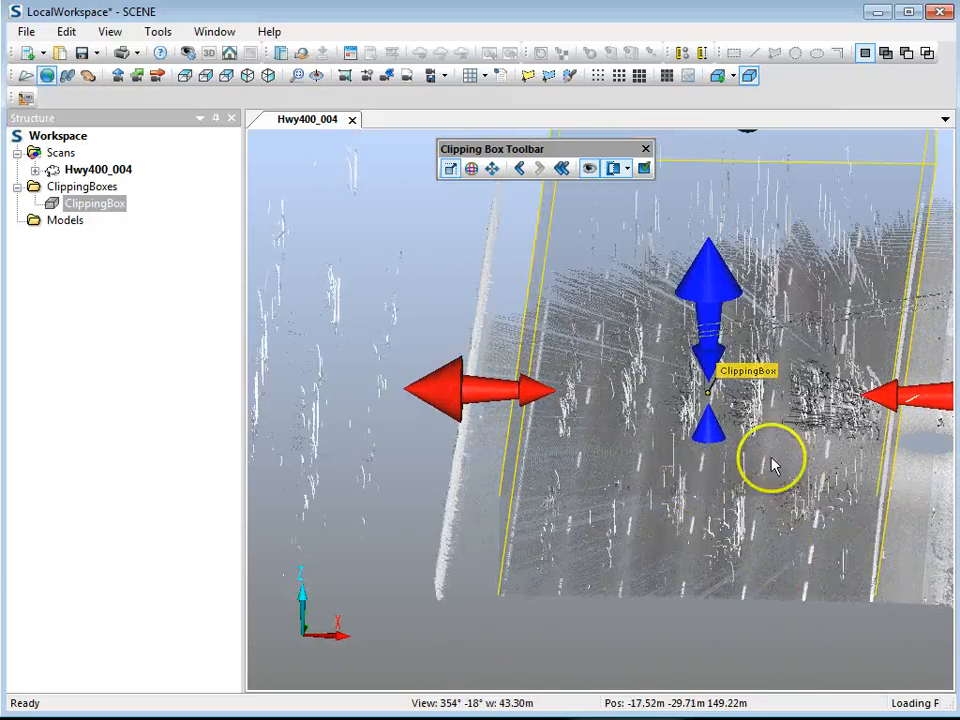
drag(710, 440, 710, 420)
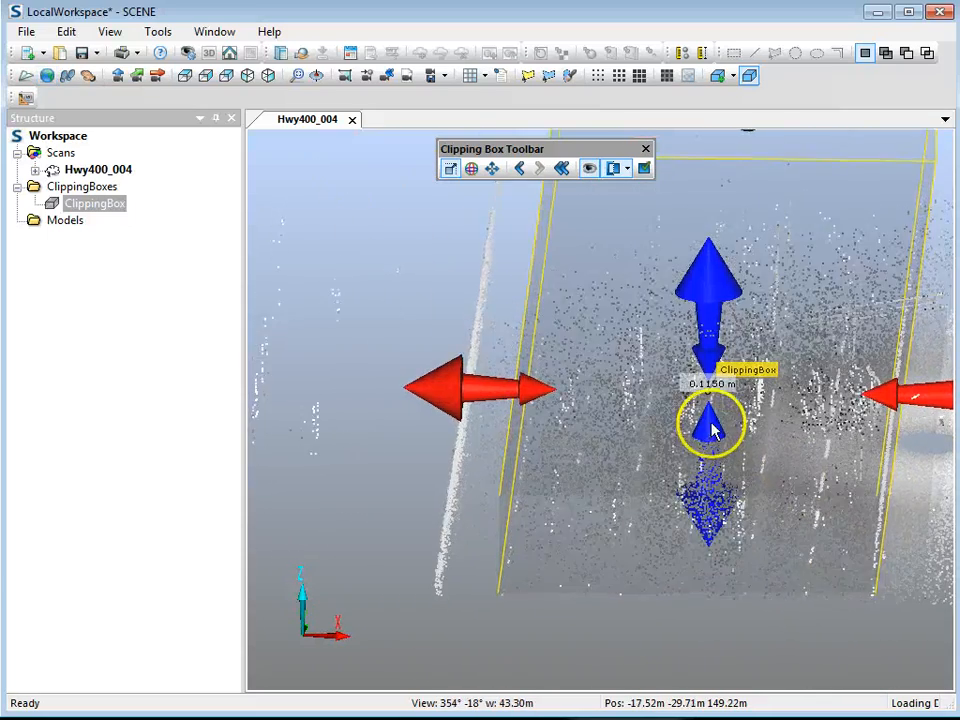
drag(712, 424, 712, 400)
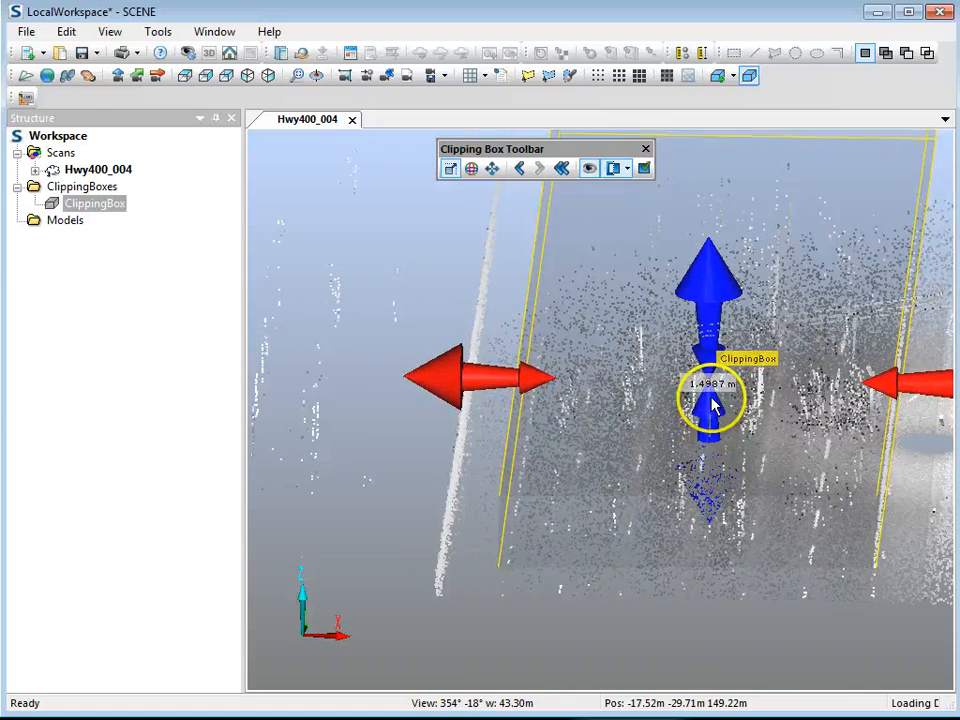
drag(716, 404, 740, 500)
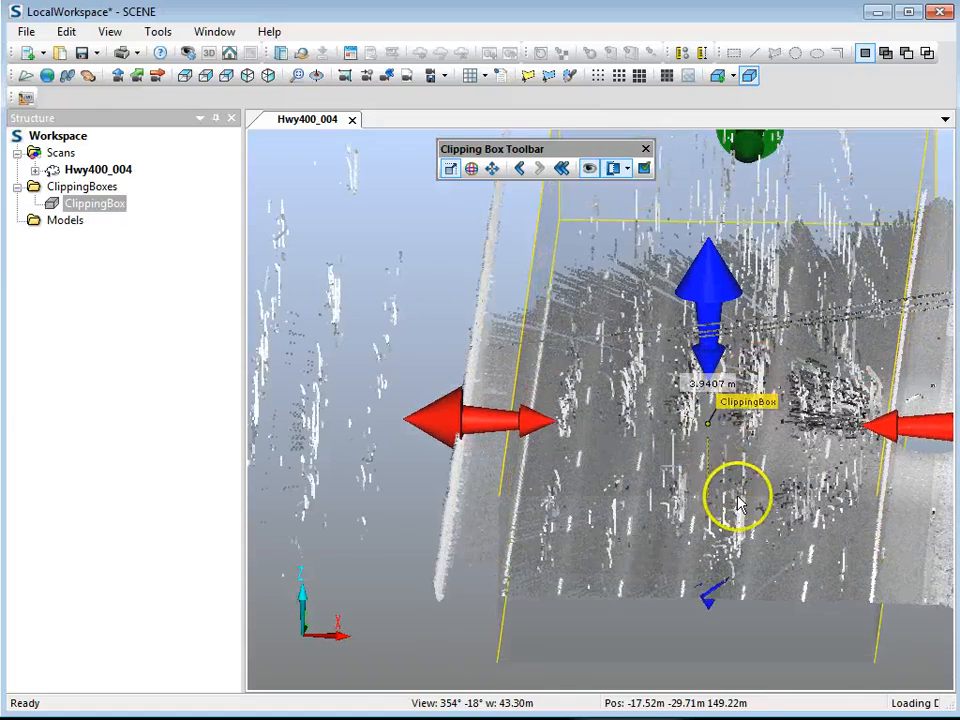
click(644, 168)
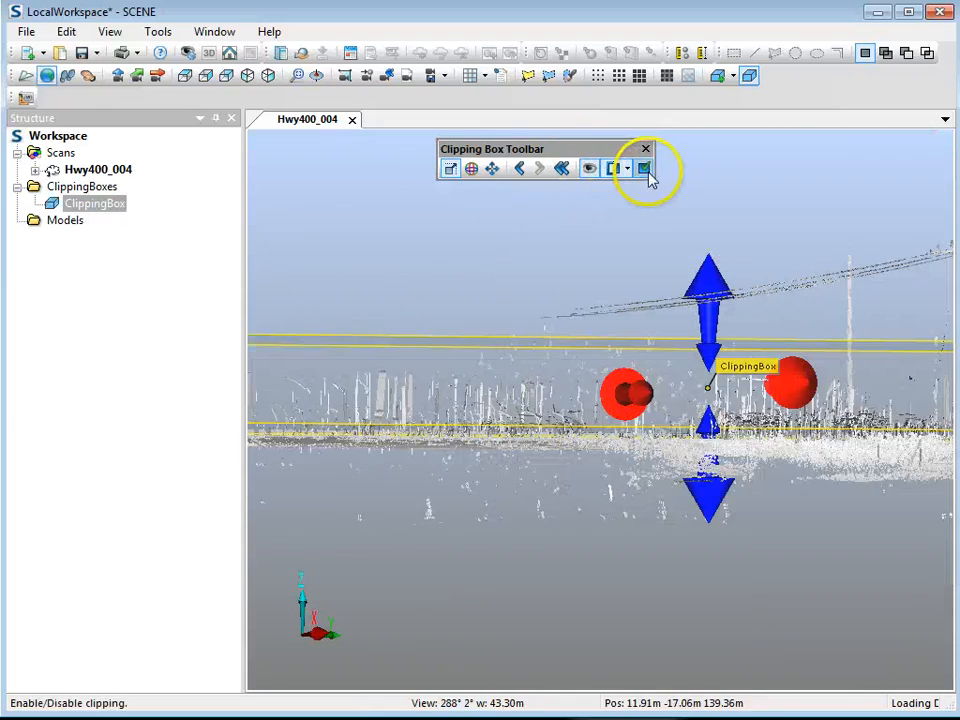
drag(700, 400, 630, 516)
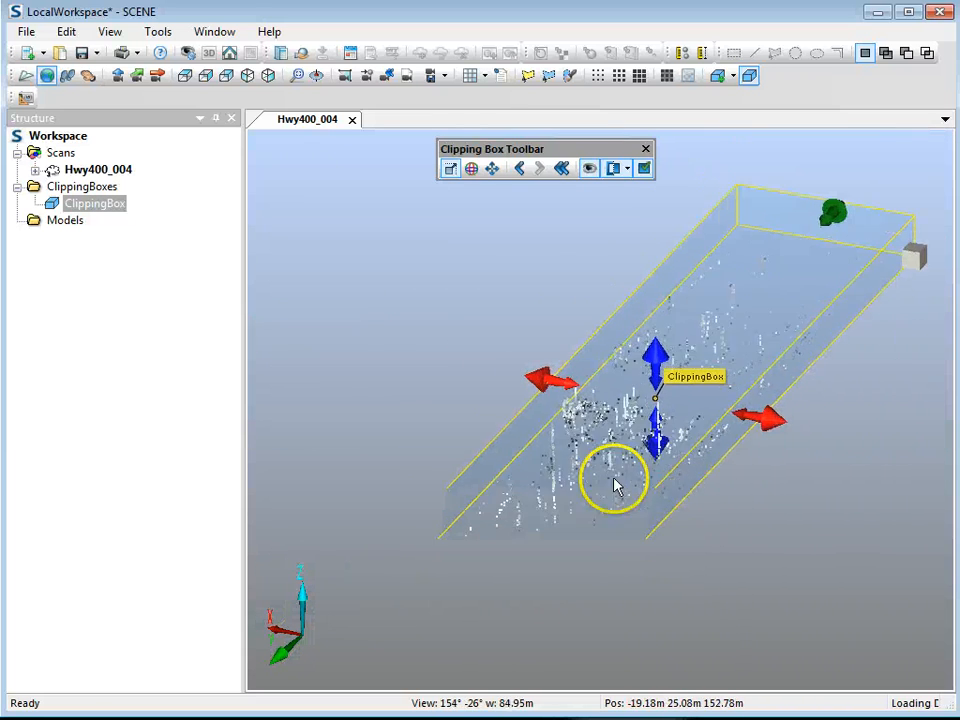
Check the Visibility Settings, then bring up the clipping box actions to delete the enclosed points
click(588, 168)
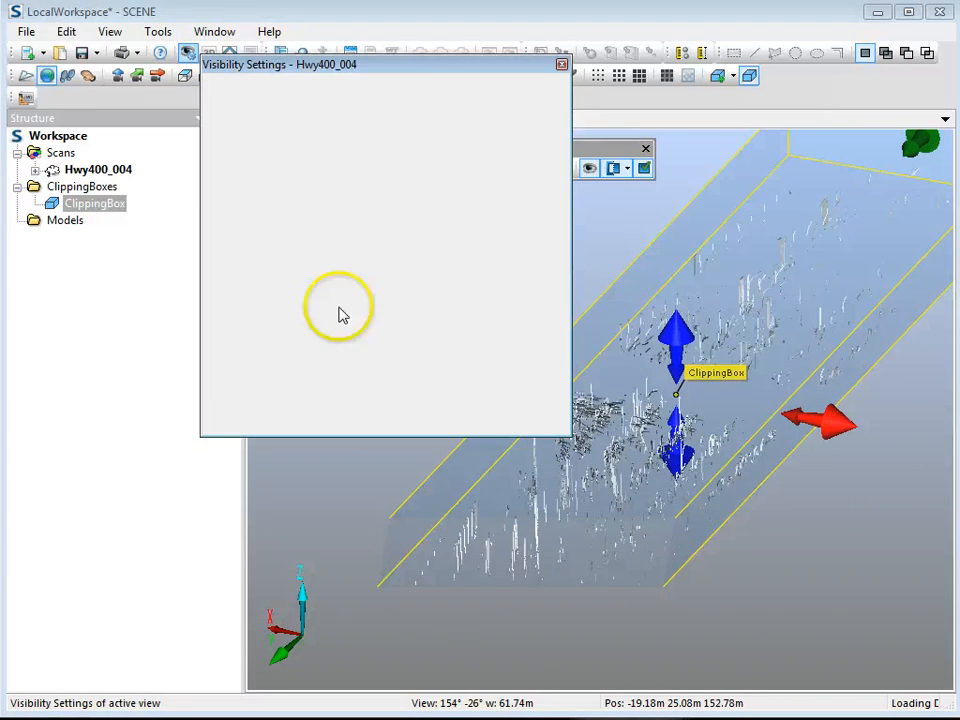
click(562, 64)
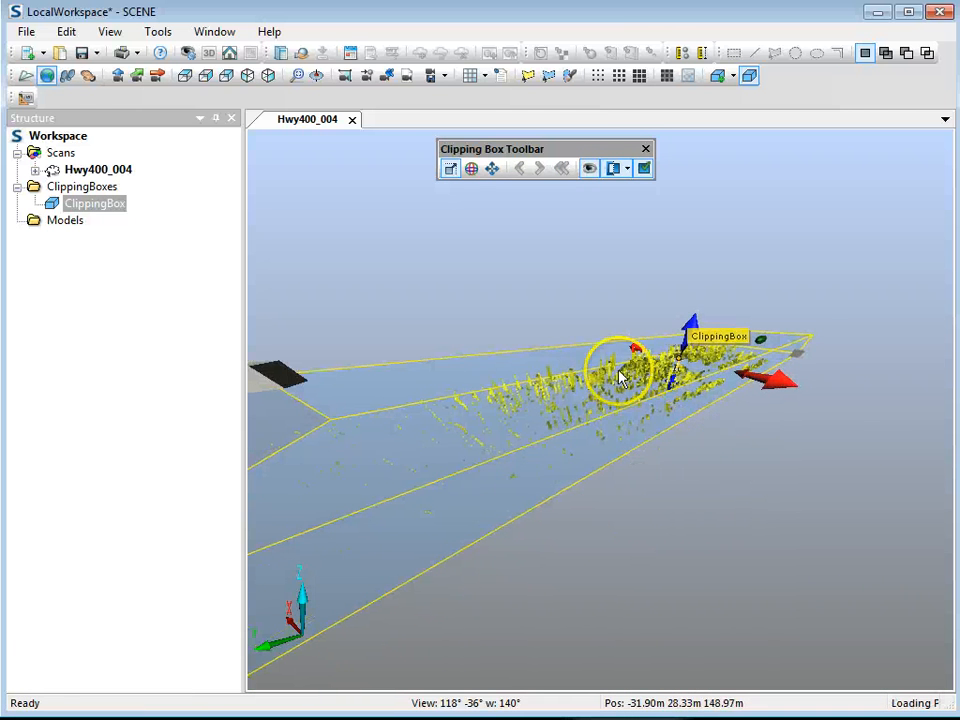
right_click(716, 524)
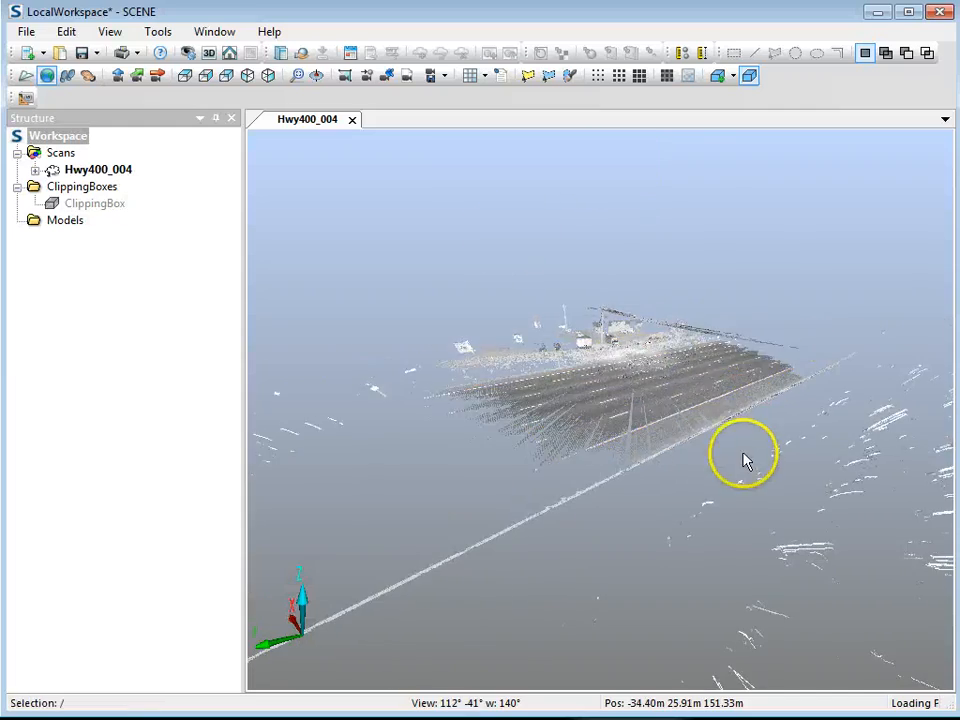
drag(744, 458, 680, 412)
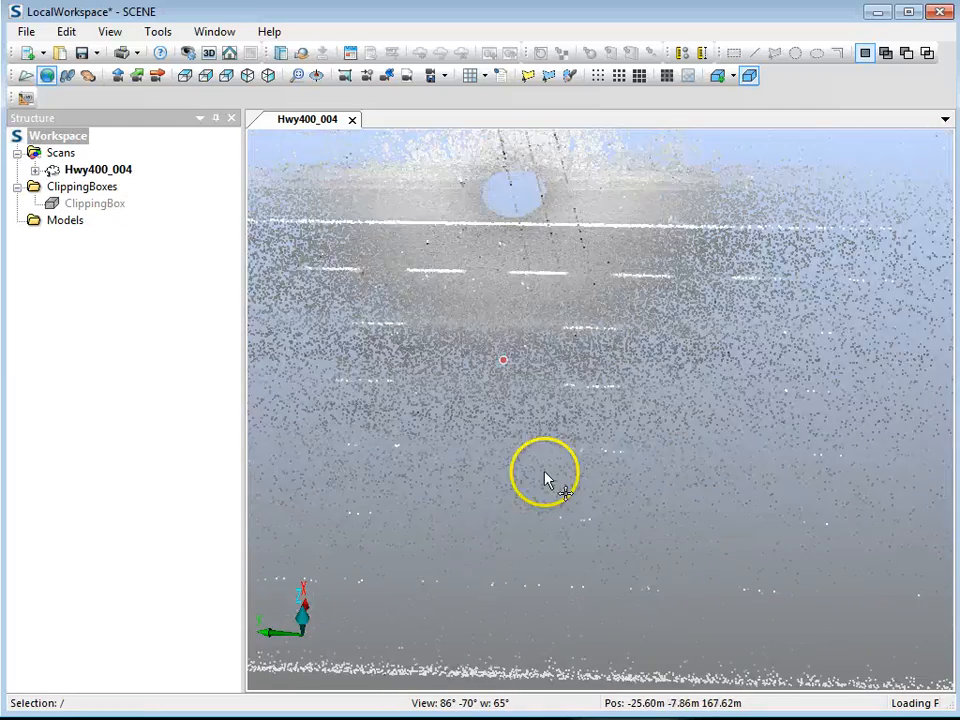
drag(544, 476, 650, 458)
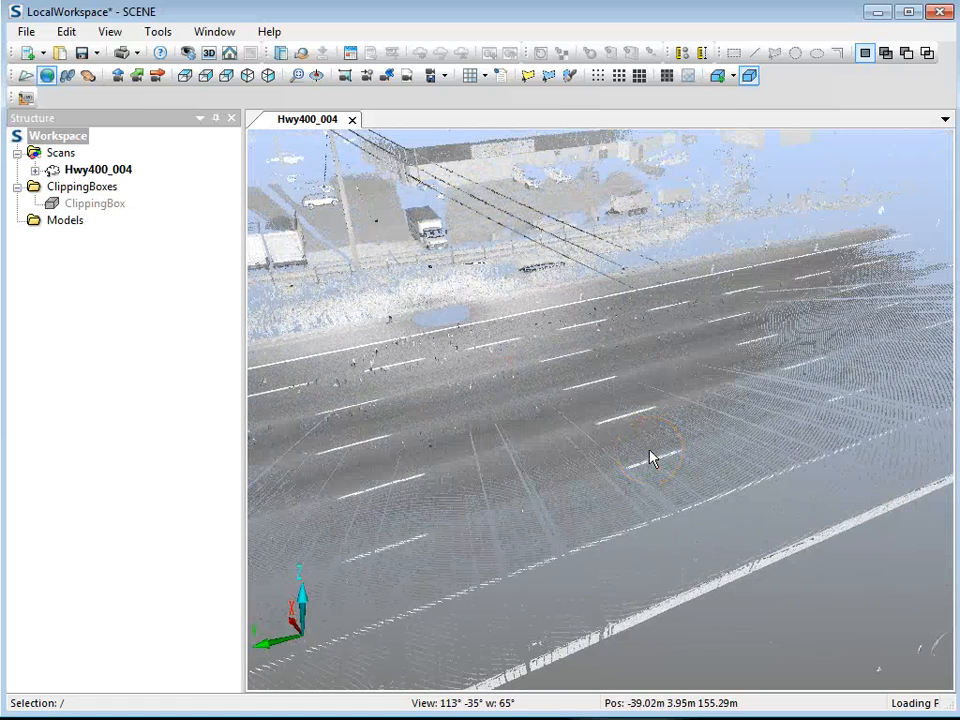